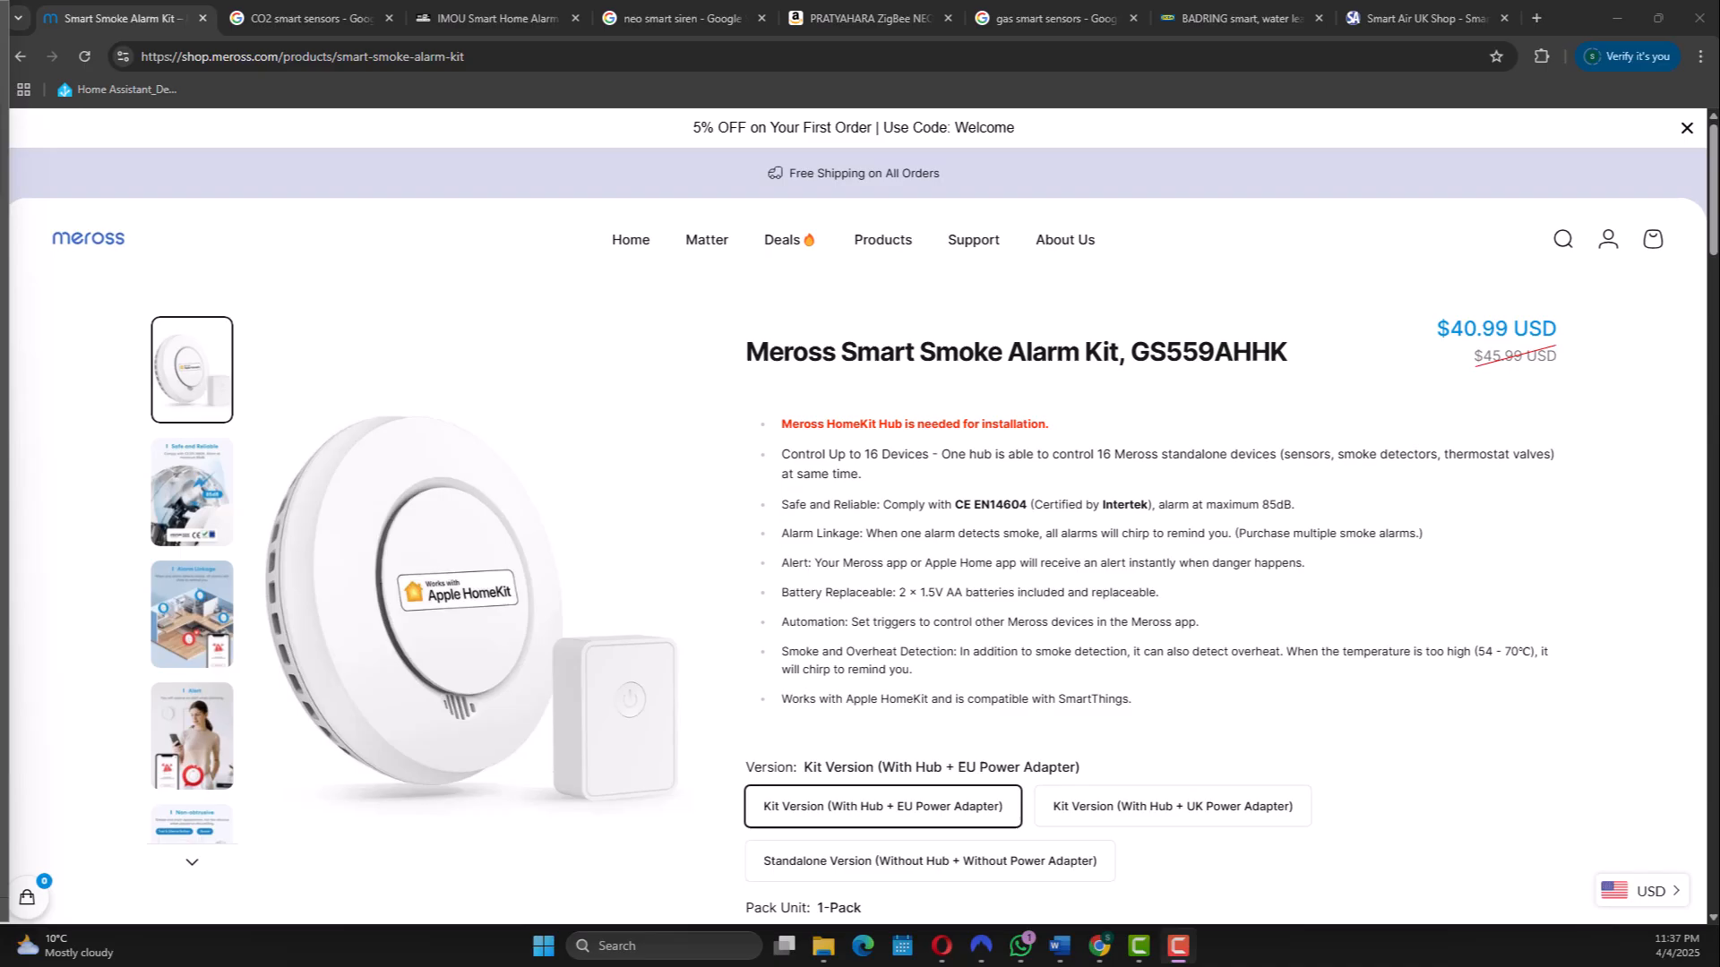
Switch from the smoke alarm kit page to the Home Assistant automations tab.
{"action": "left_click", "coordinate": [1426, 18]}
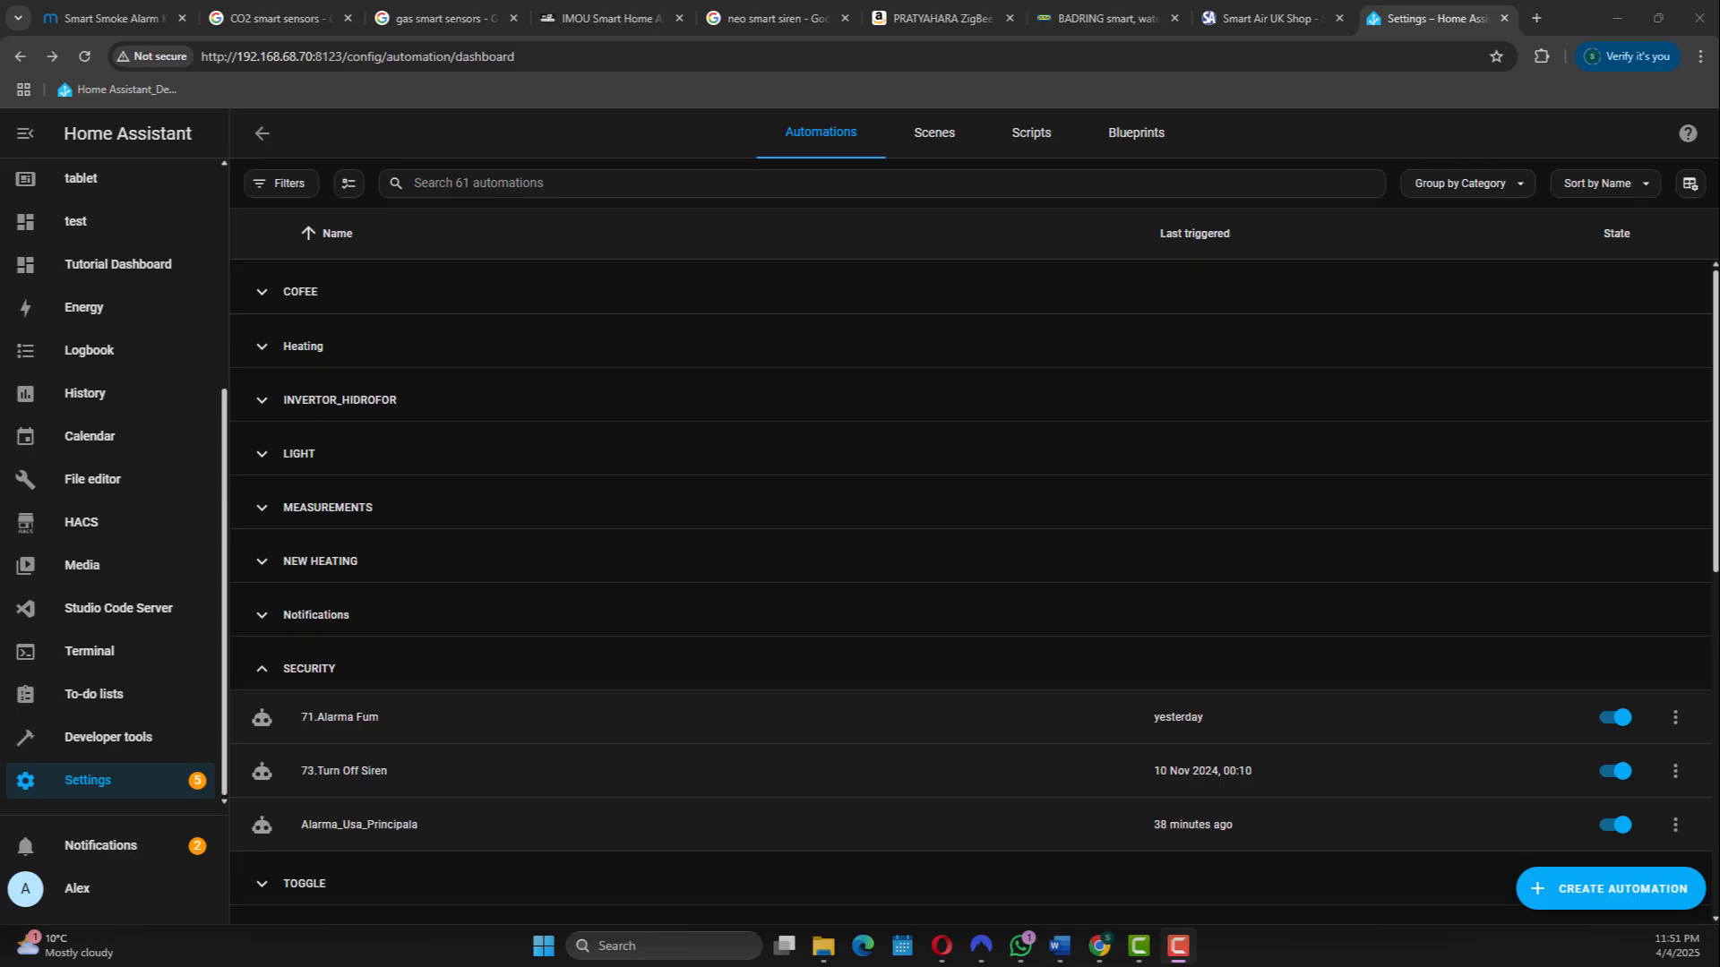
{"action": "mouse_move", "coordinate": [134, 798]}
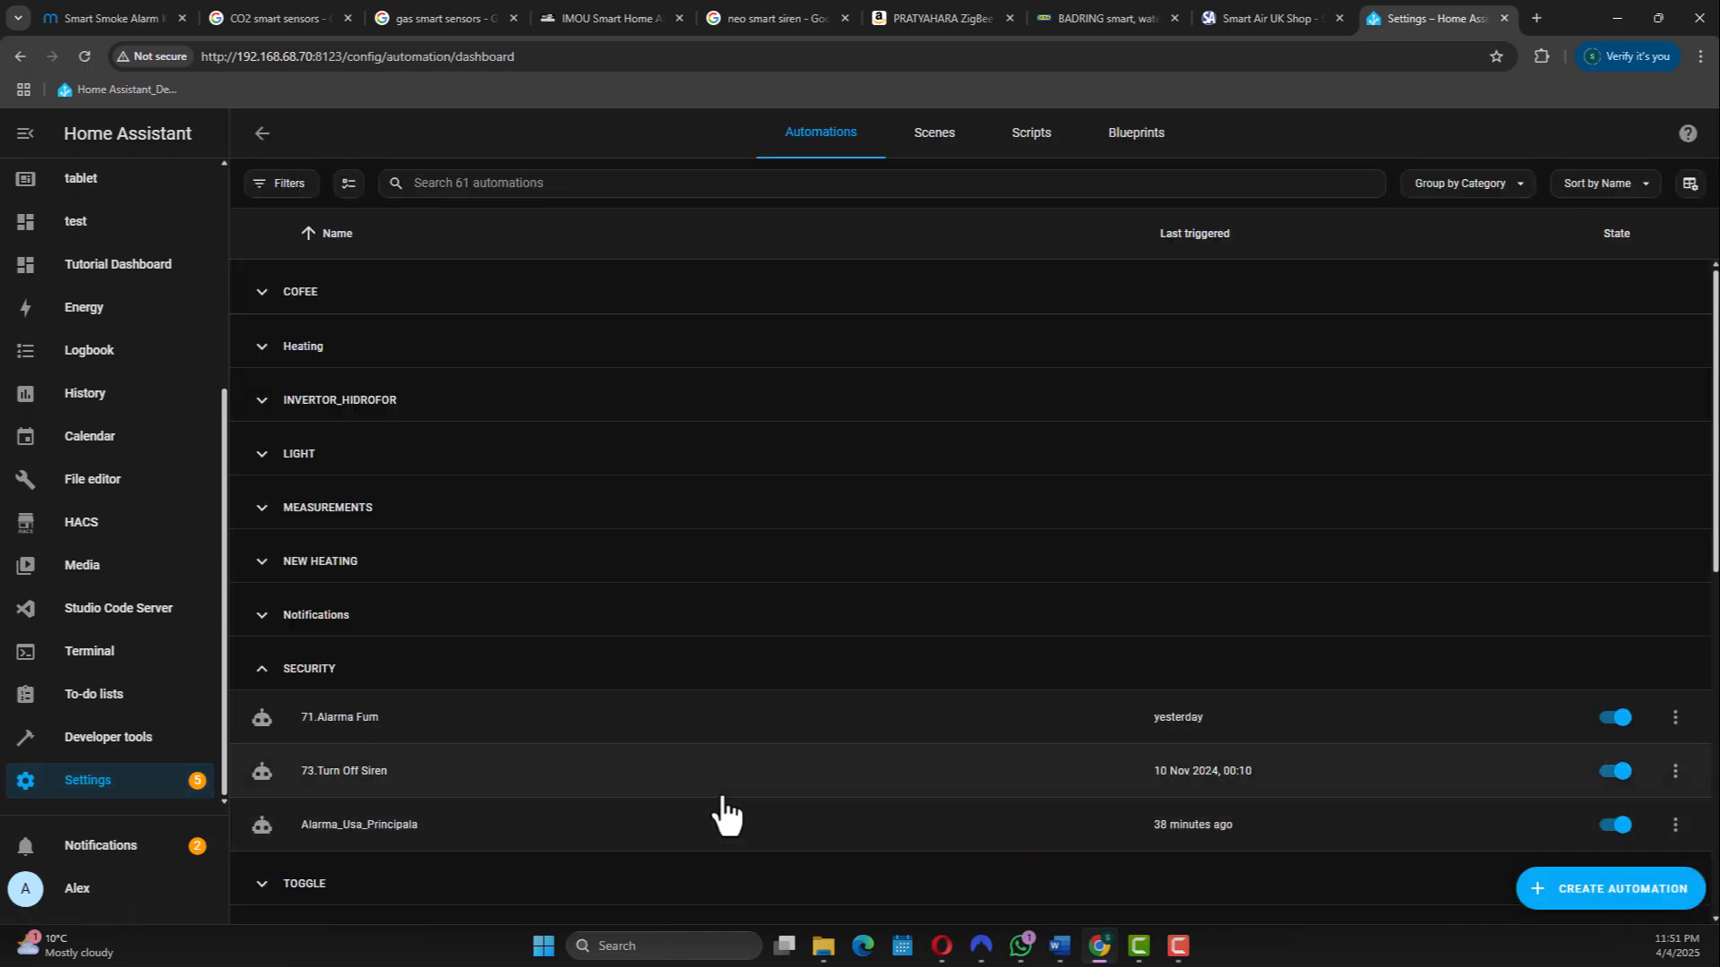
Create a new automation from scratch, opening a blank editor.
{"action": "left_click", "coordinate": [1608, 889]}
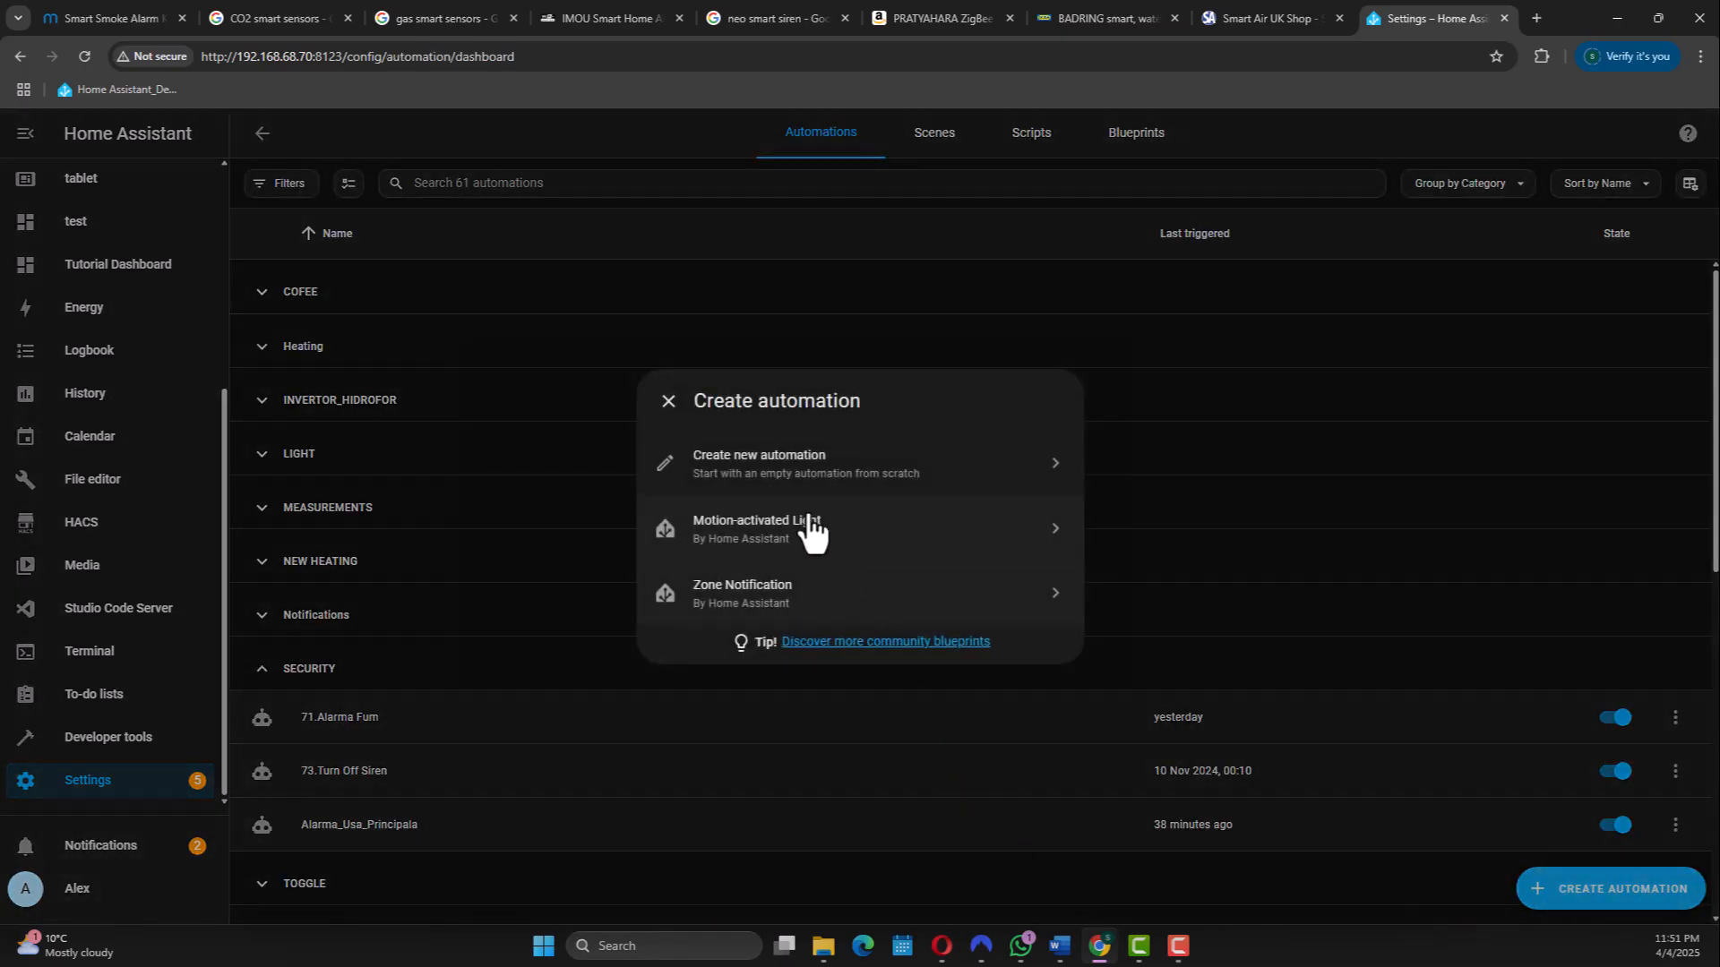
{"action": "left_click", "coordinate": [758, 462]}
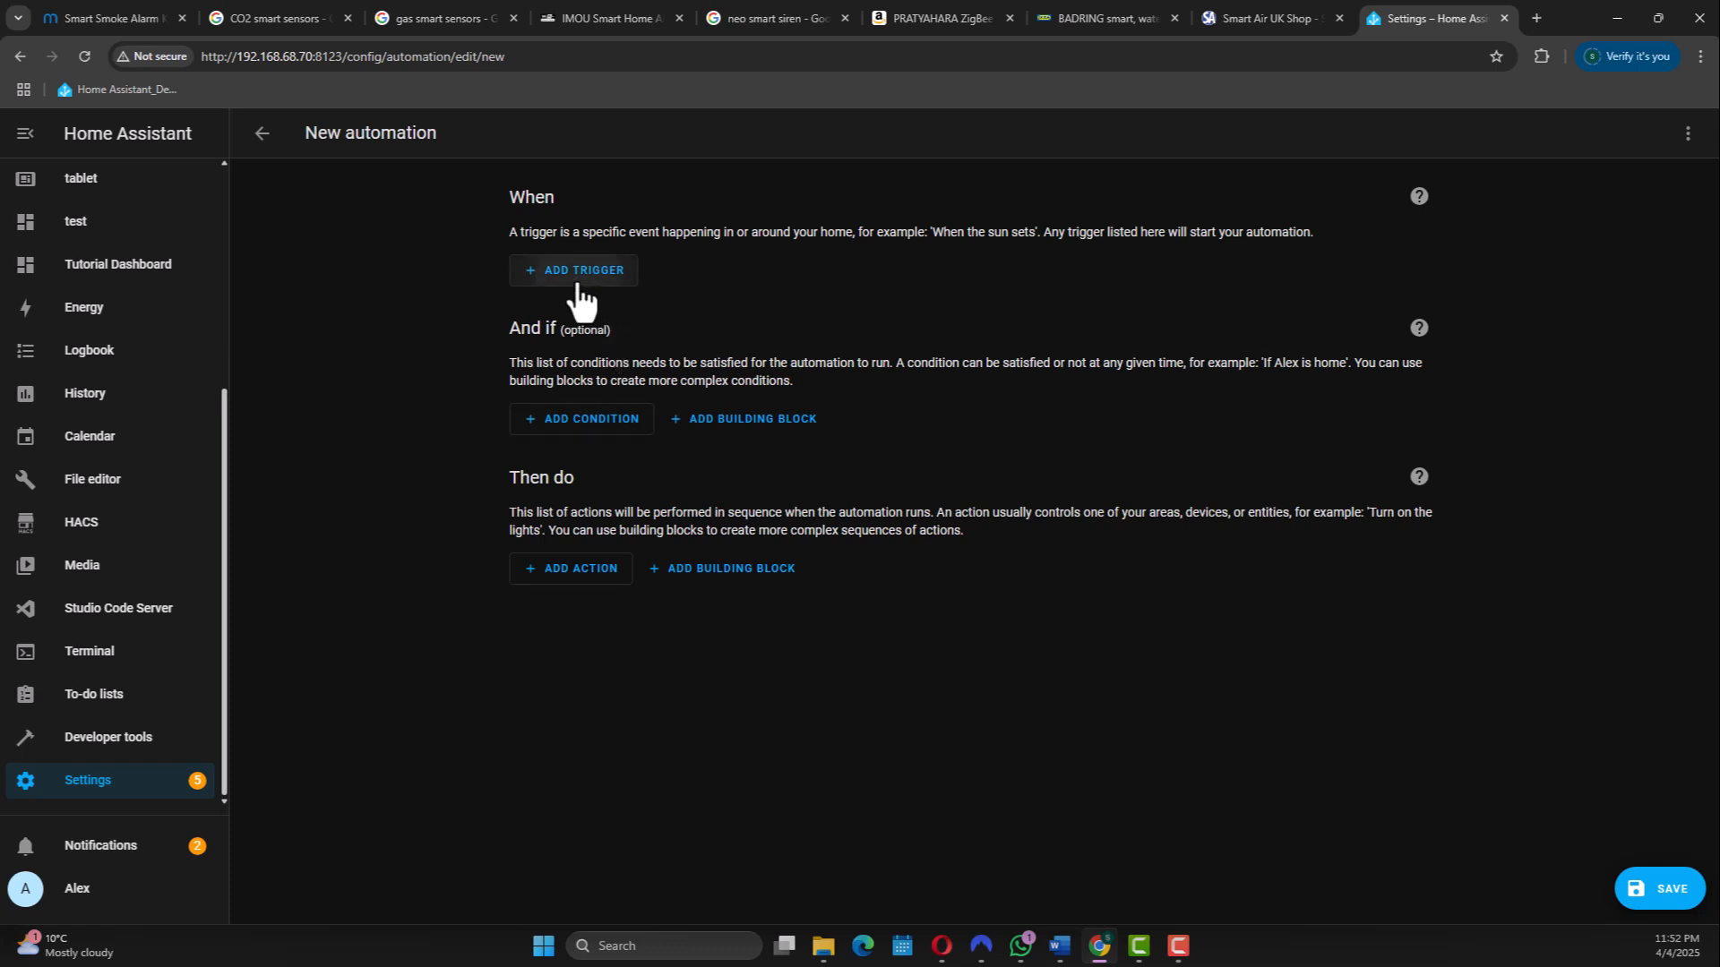
Add a device trigger on Smoke_Alarm_Centrala for 'Alarm became unsafe'.
{"action": "left_click", "coordinate": [571, 270]}
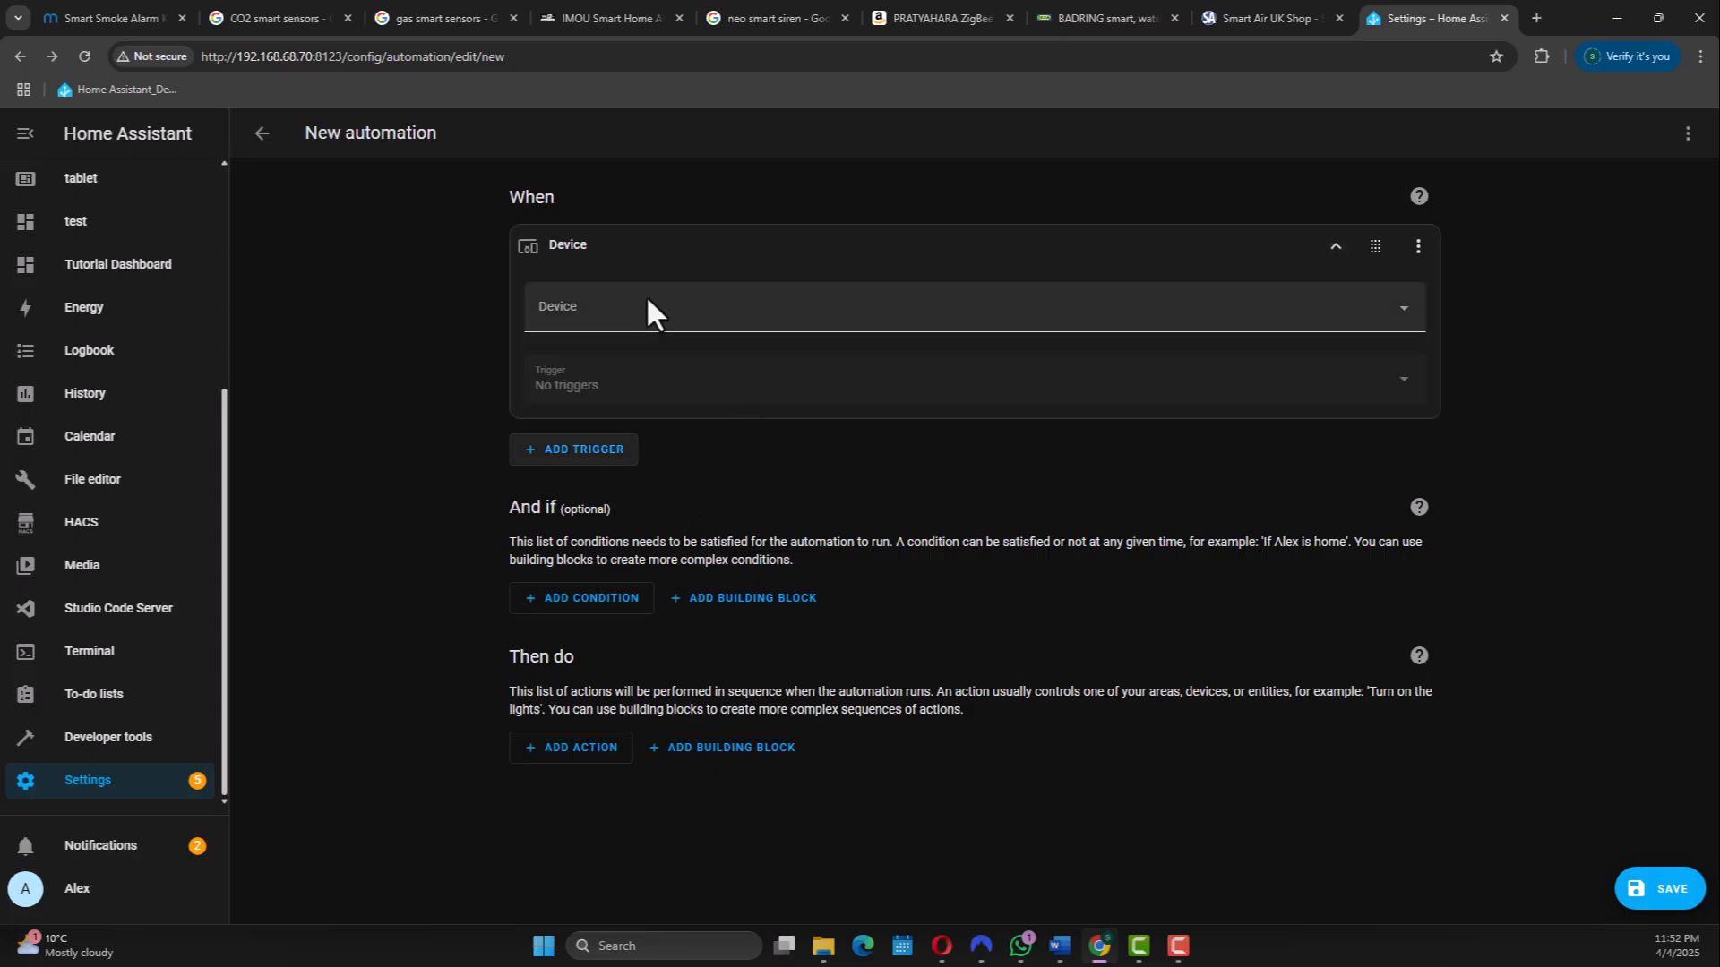
{"action": "type", "text": "smoke"}
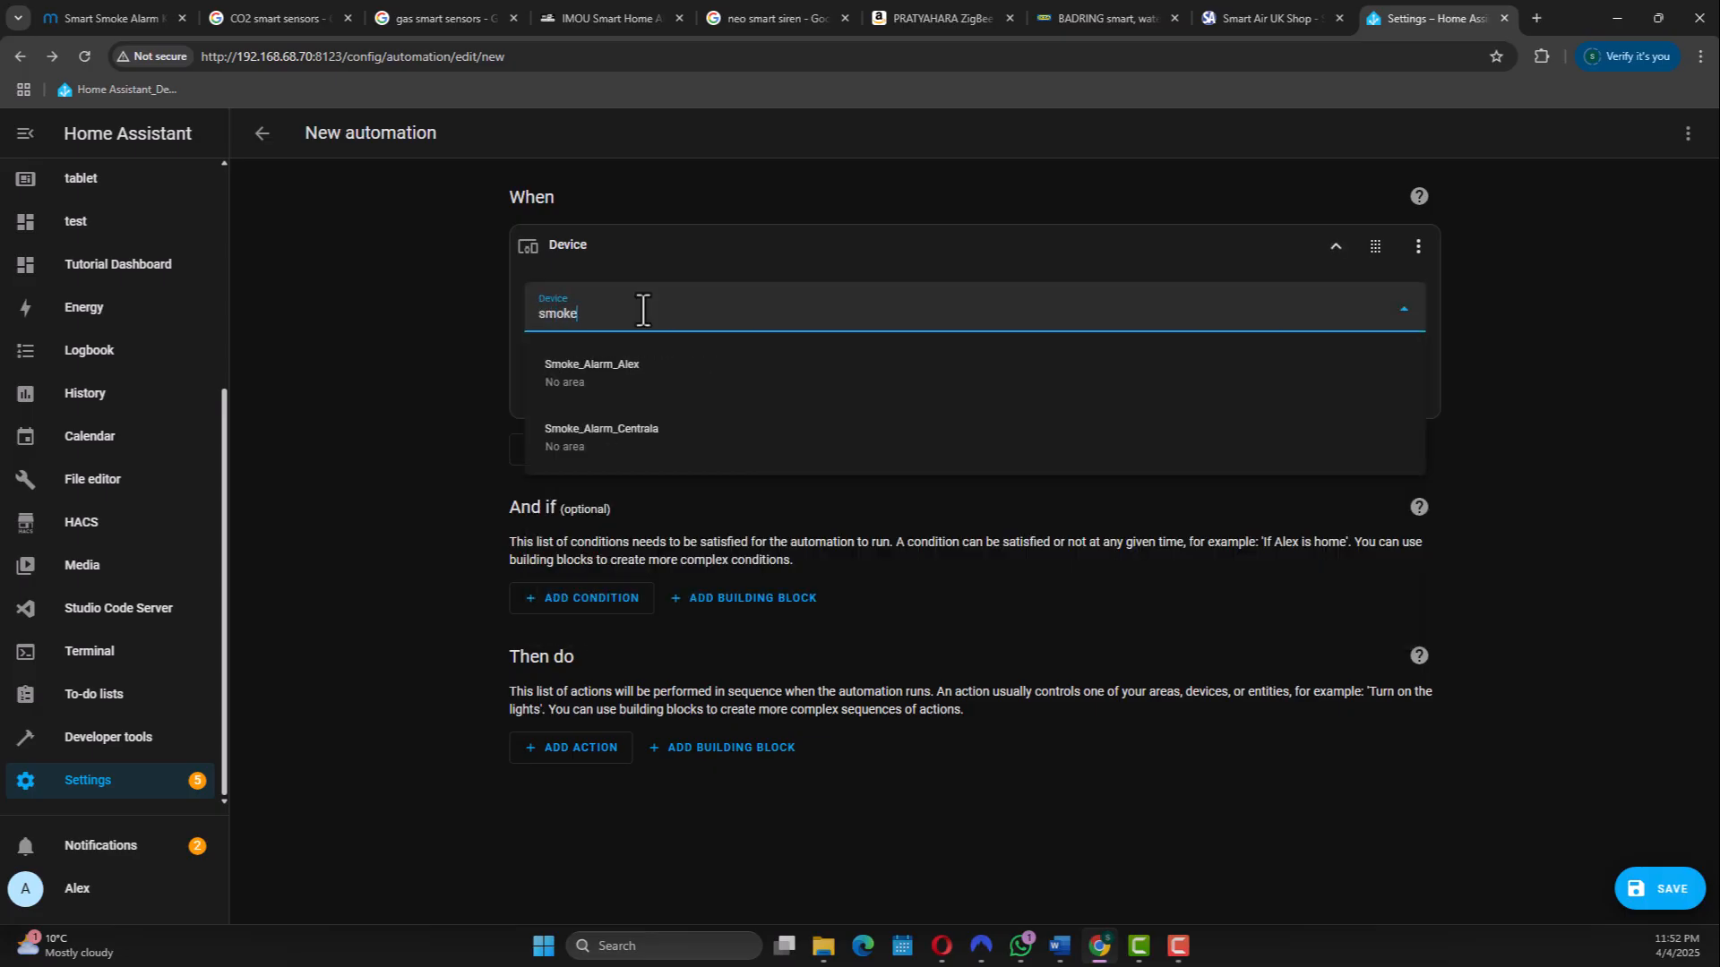
{"action": "left_click", "coordinate": [600, 437]}
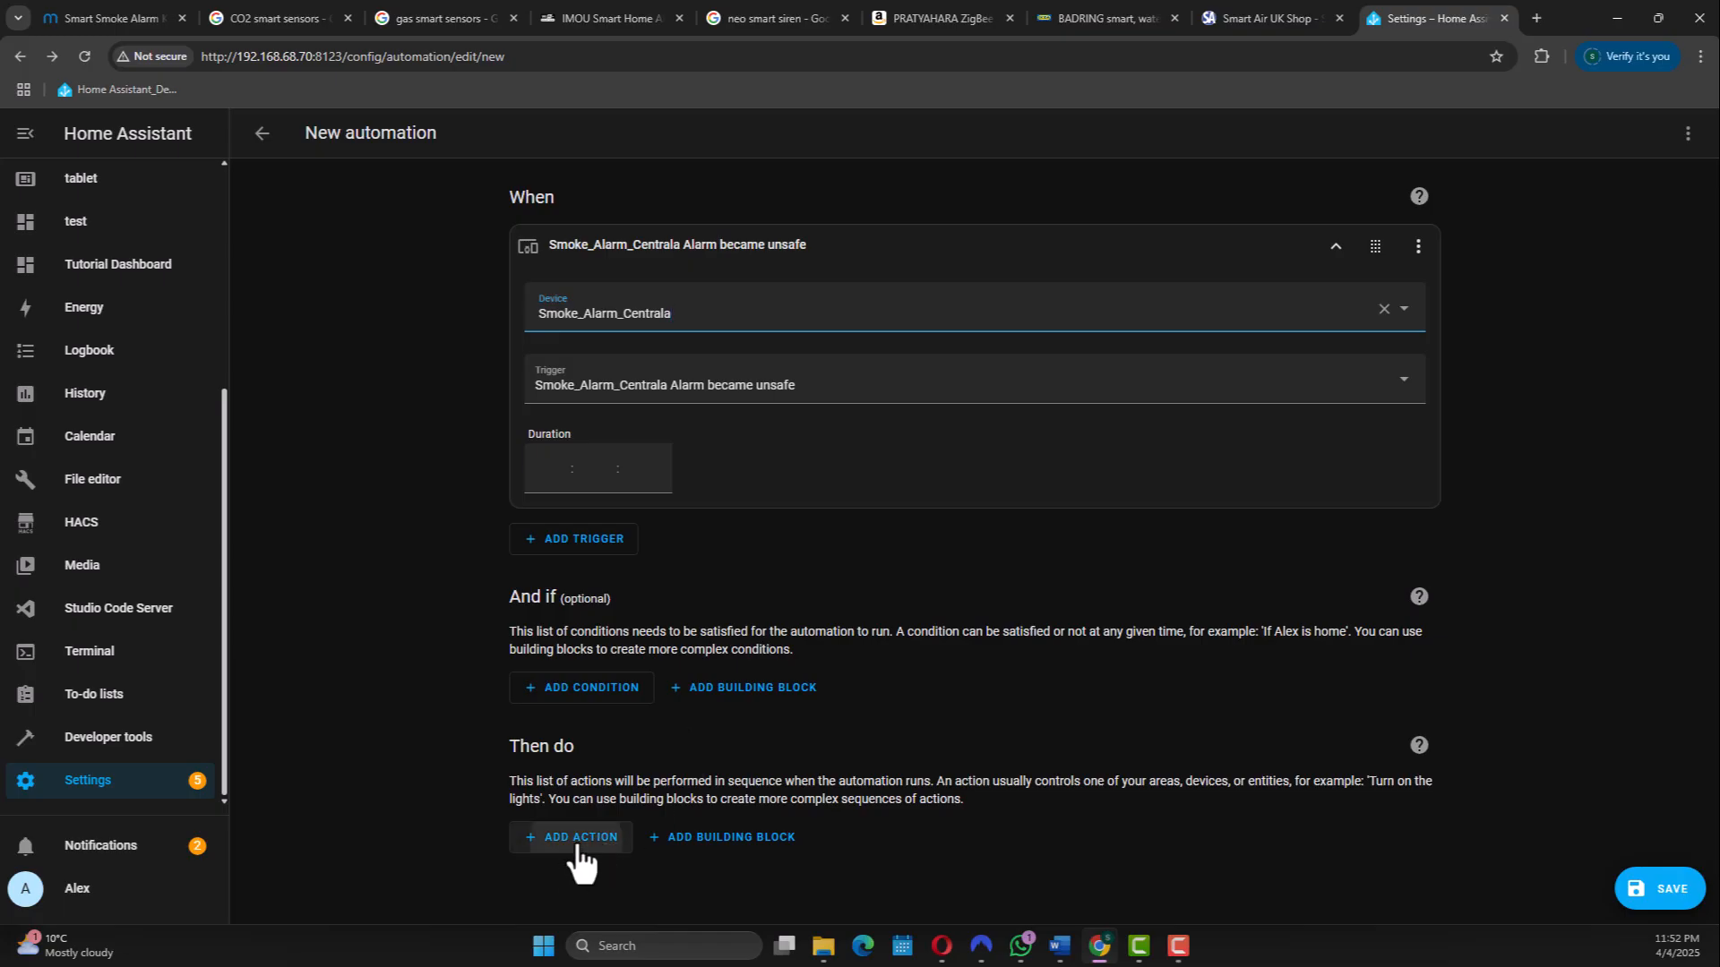
Add a 'Siren: Turn on' action targeting the Sirena device.
{"action": "left_click", "coordinate": [570, 837]}
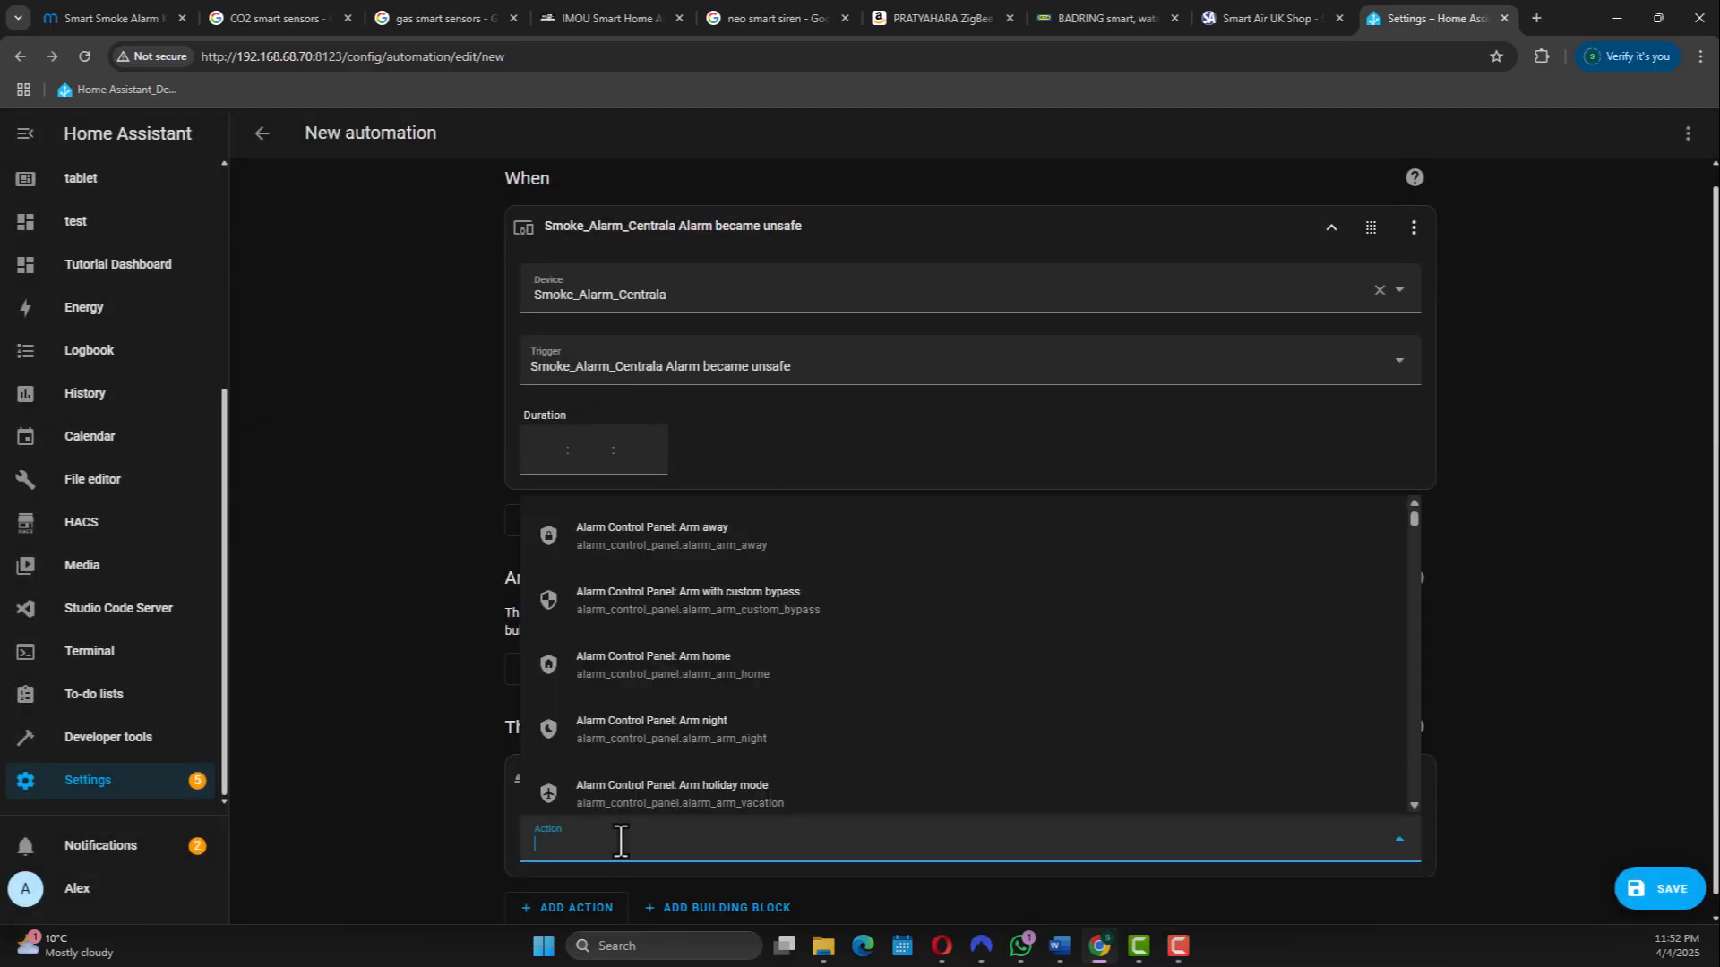
{"action": "type", "text": "siren"}
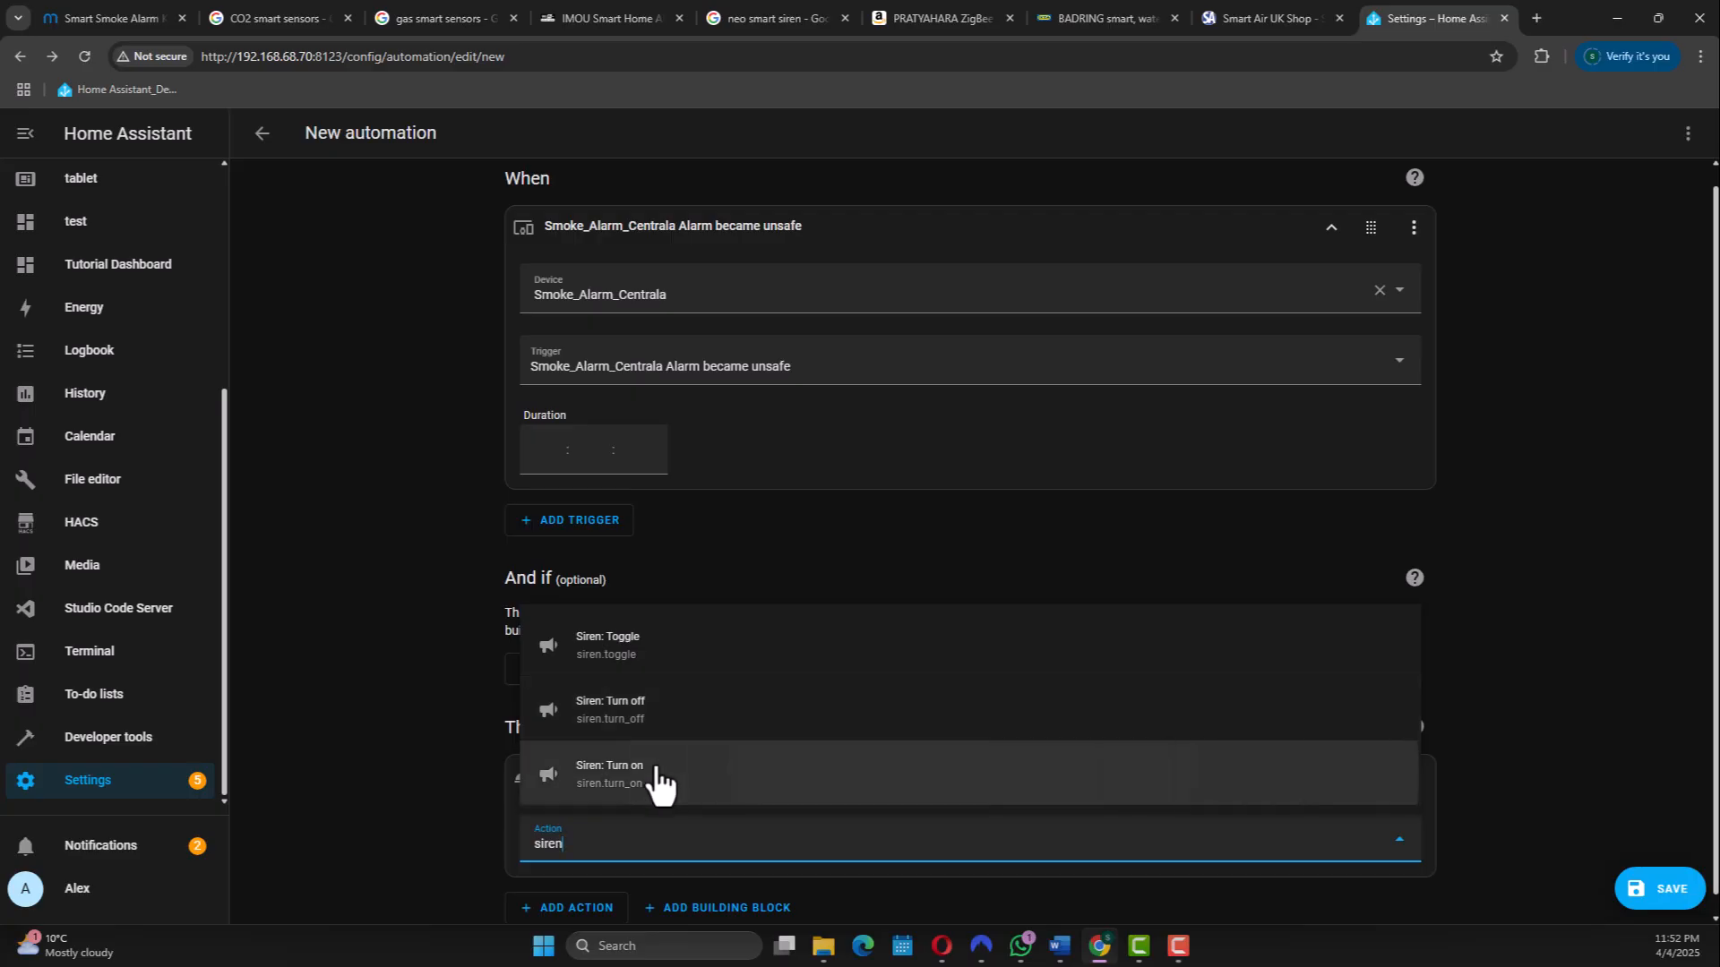
{"action": "left_click", "coordinate": [622, 774]}
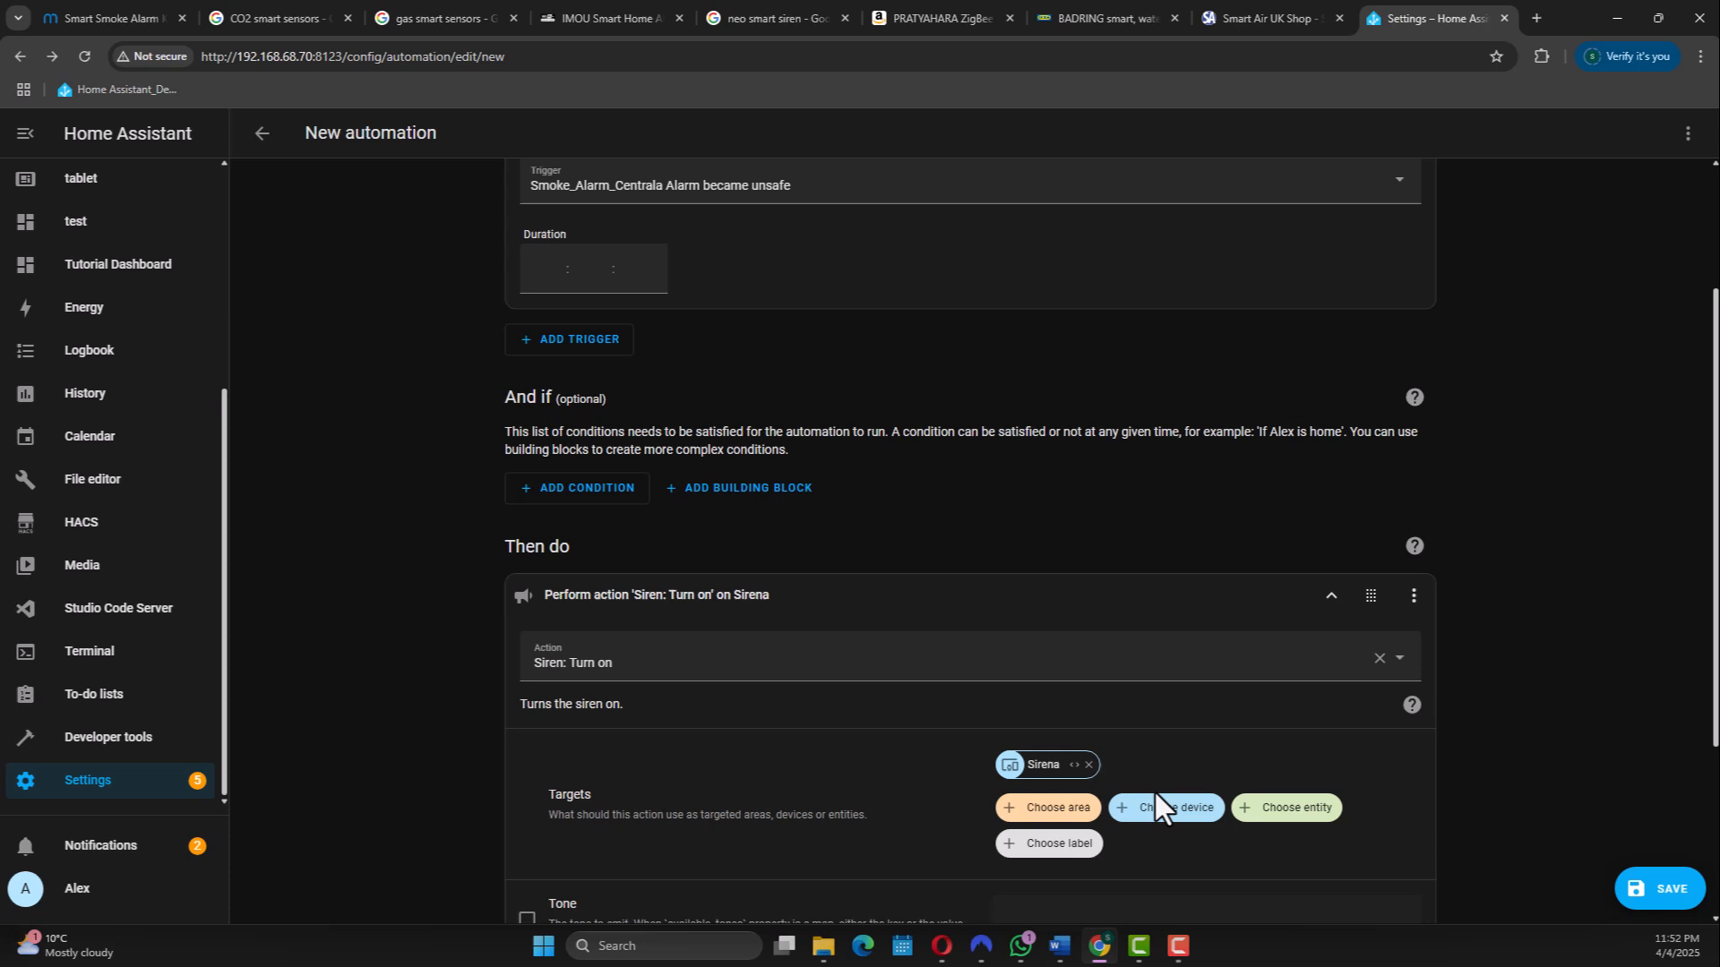
{"action": "scroll", "scroll_direction": "down", "scroll_amount": 3}
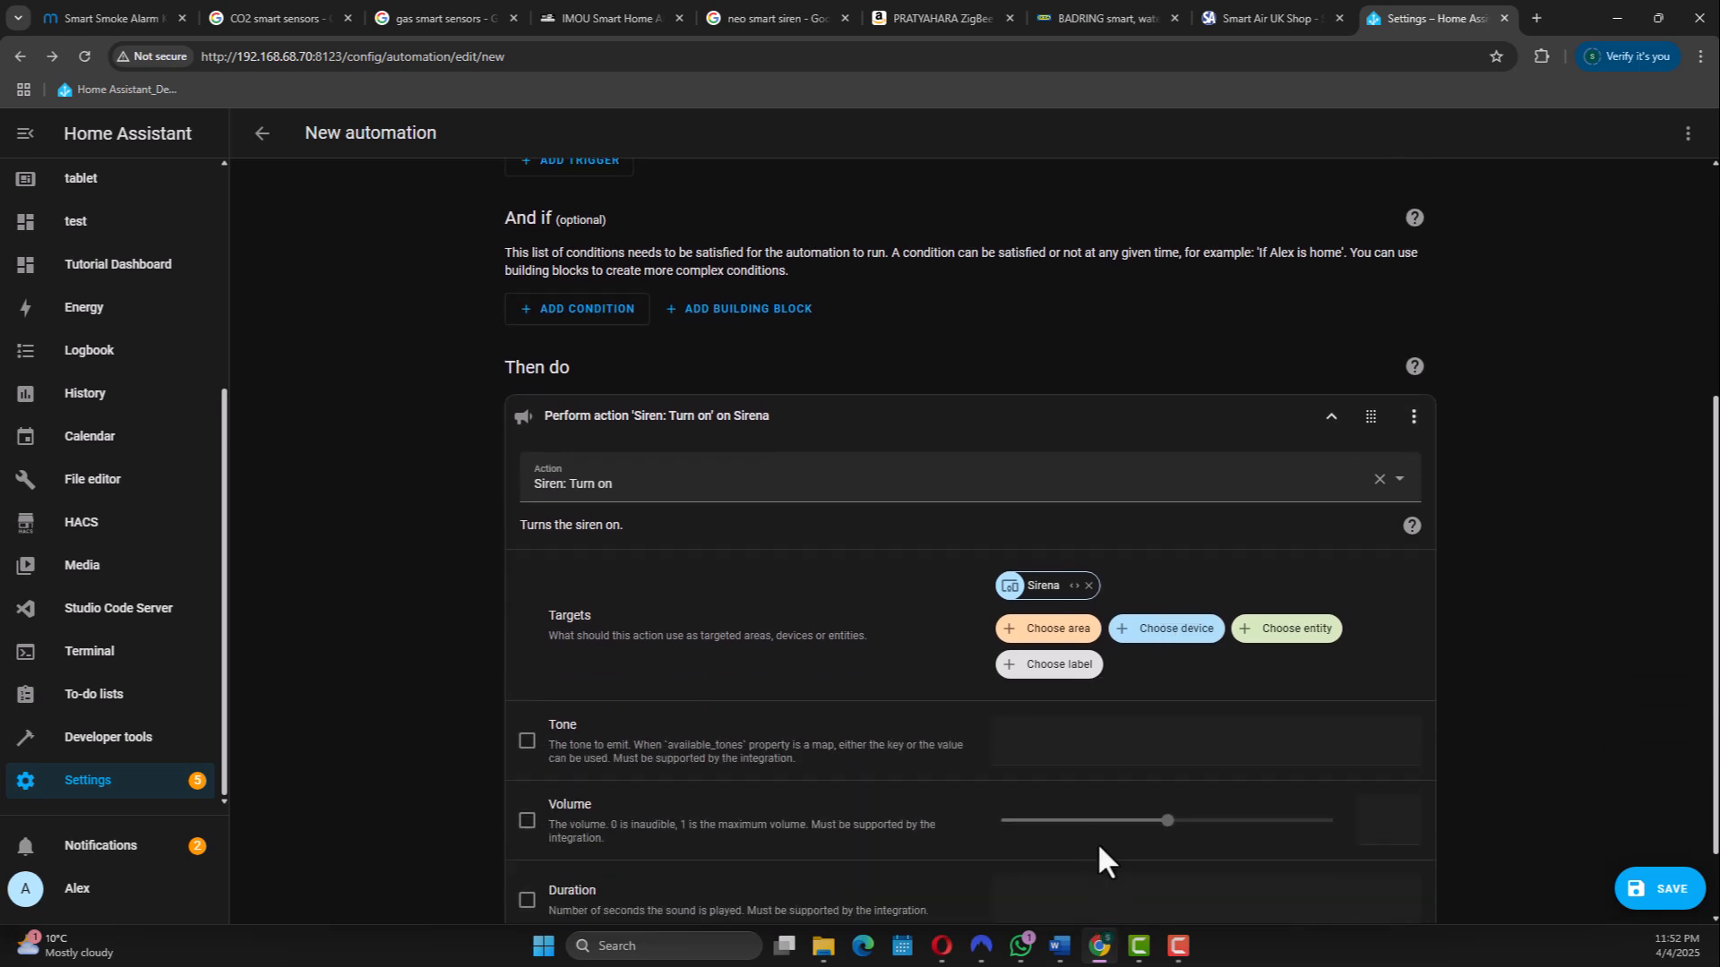
{"action": "mouse_move", "coordinate": [1037, 838]}
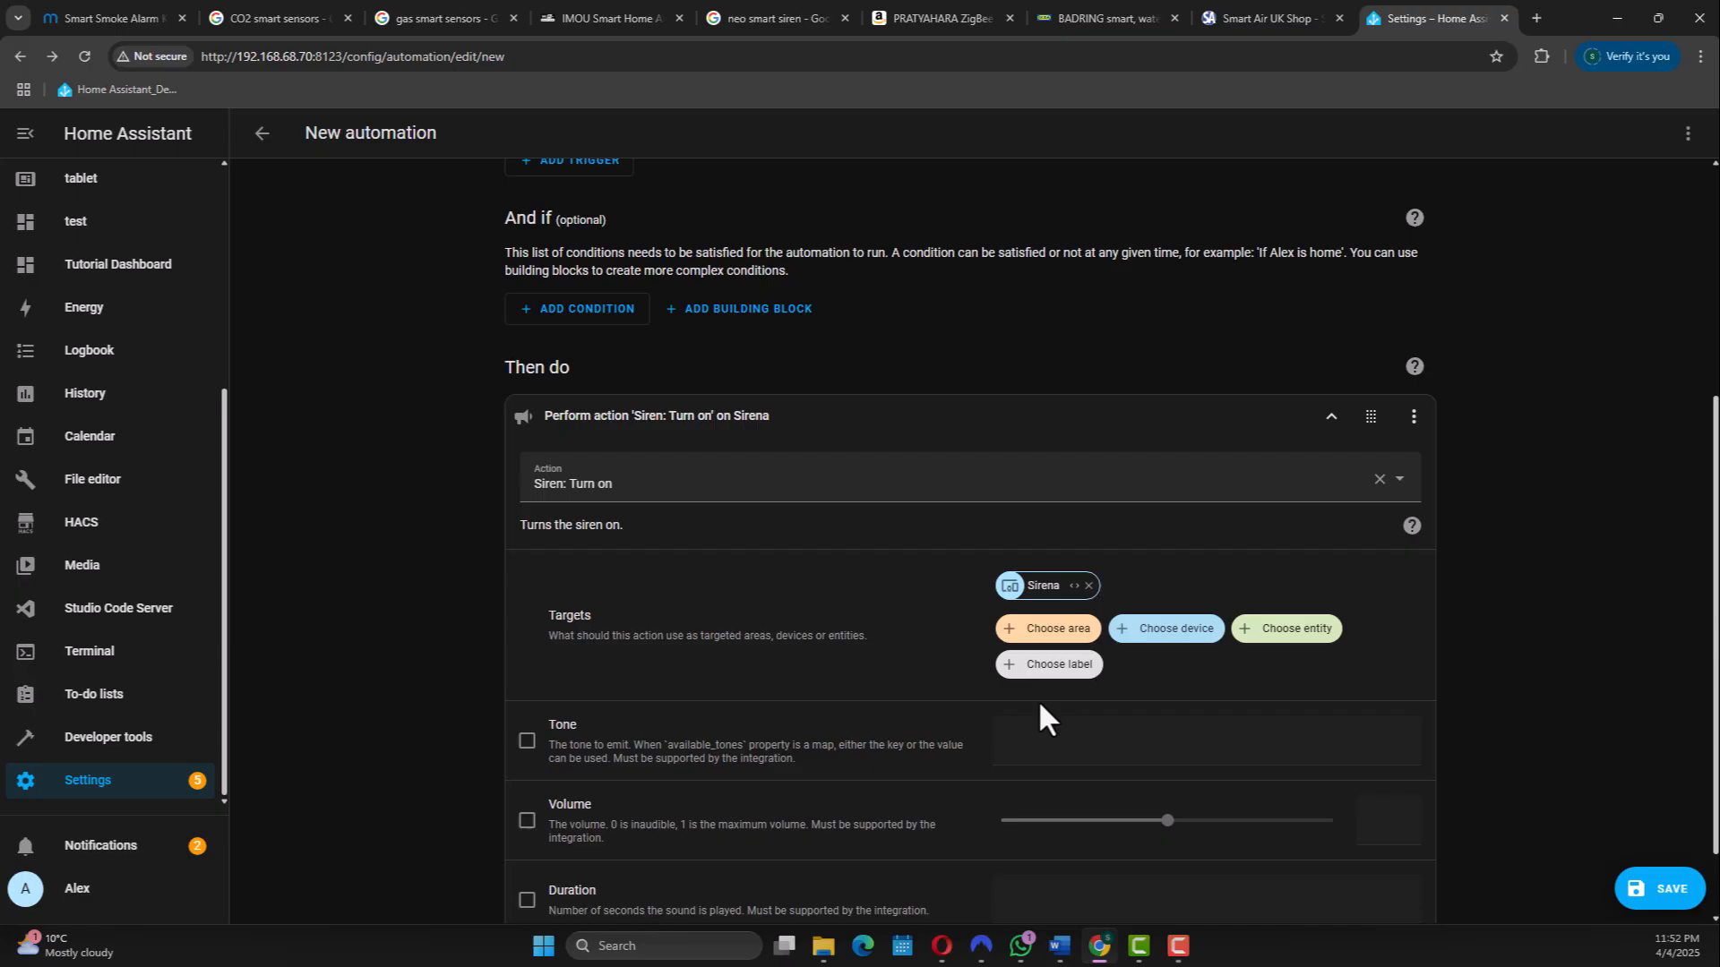
{"action": "scroll", "scroll_direction": "down", "scroll_amount": 3}
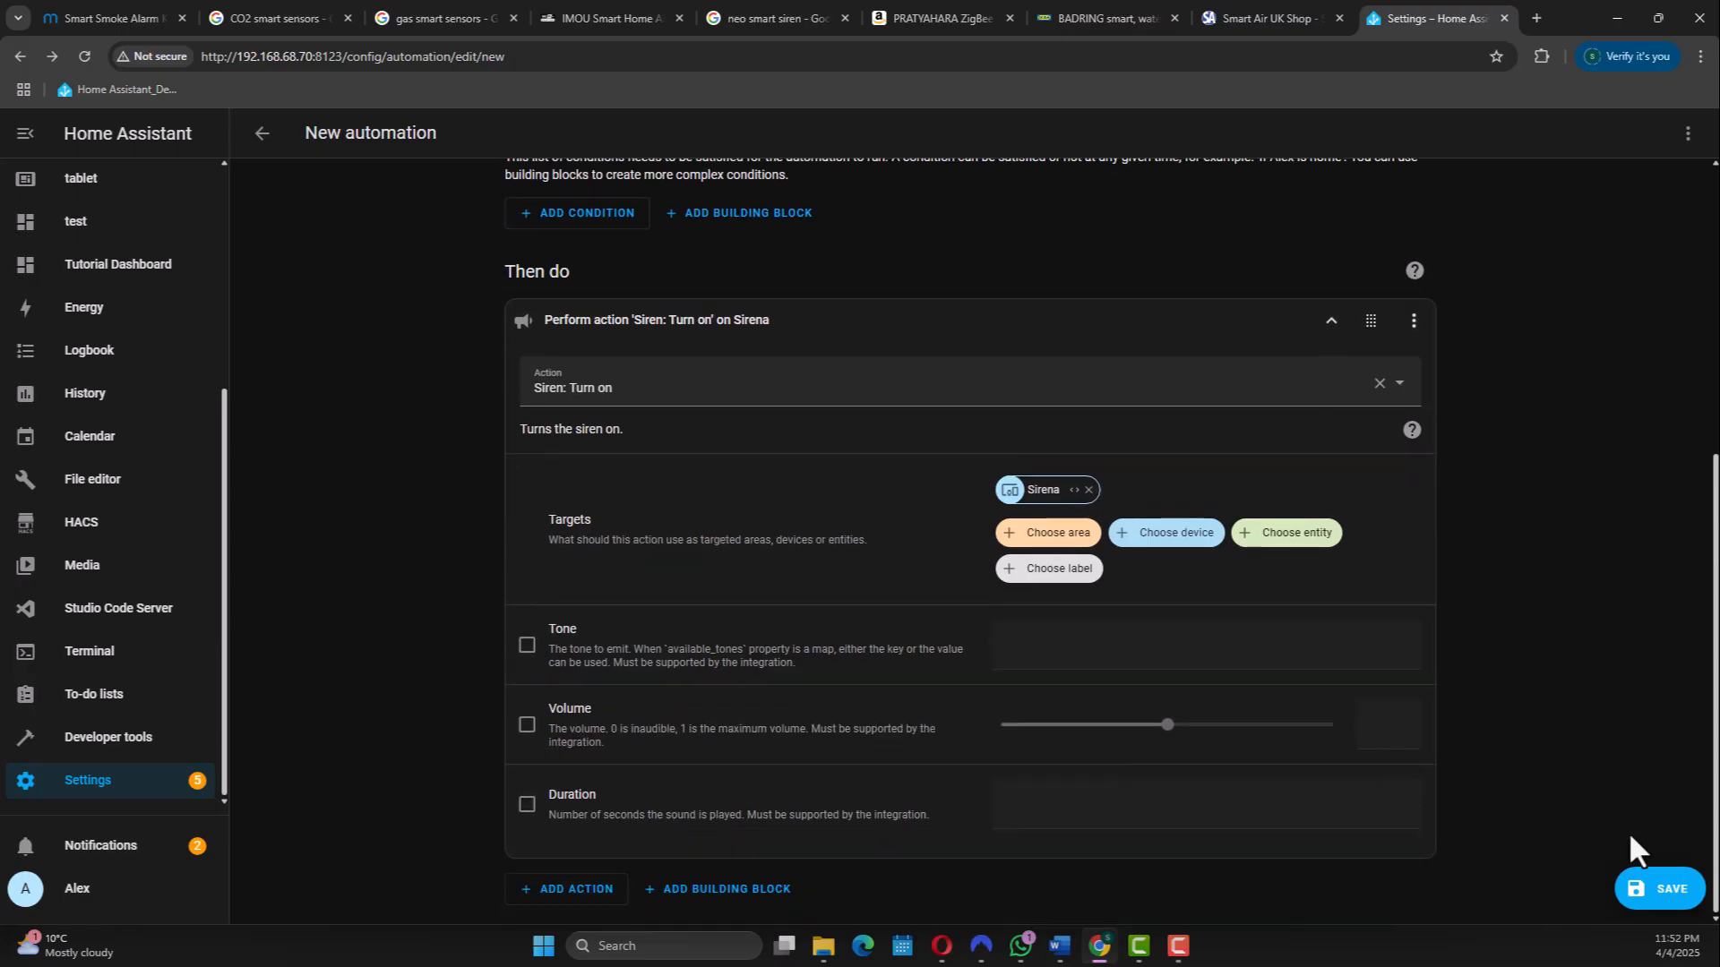
Save the automation as 'Smoke Alarm', then view the IMOU Alarm Siren ZR1 page.
{"action": "left_click", "coordinate": [1663, 889]}
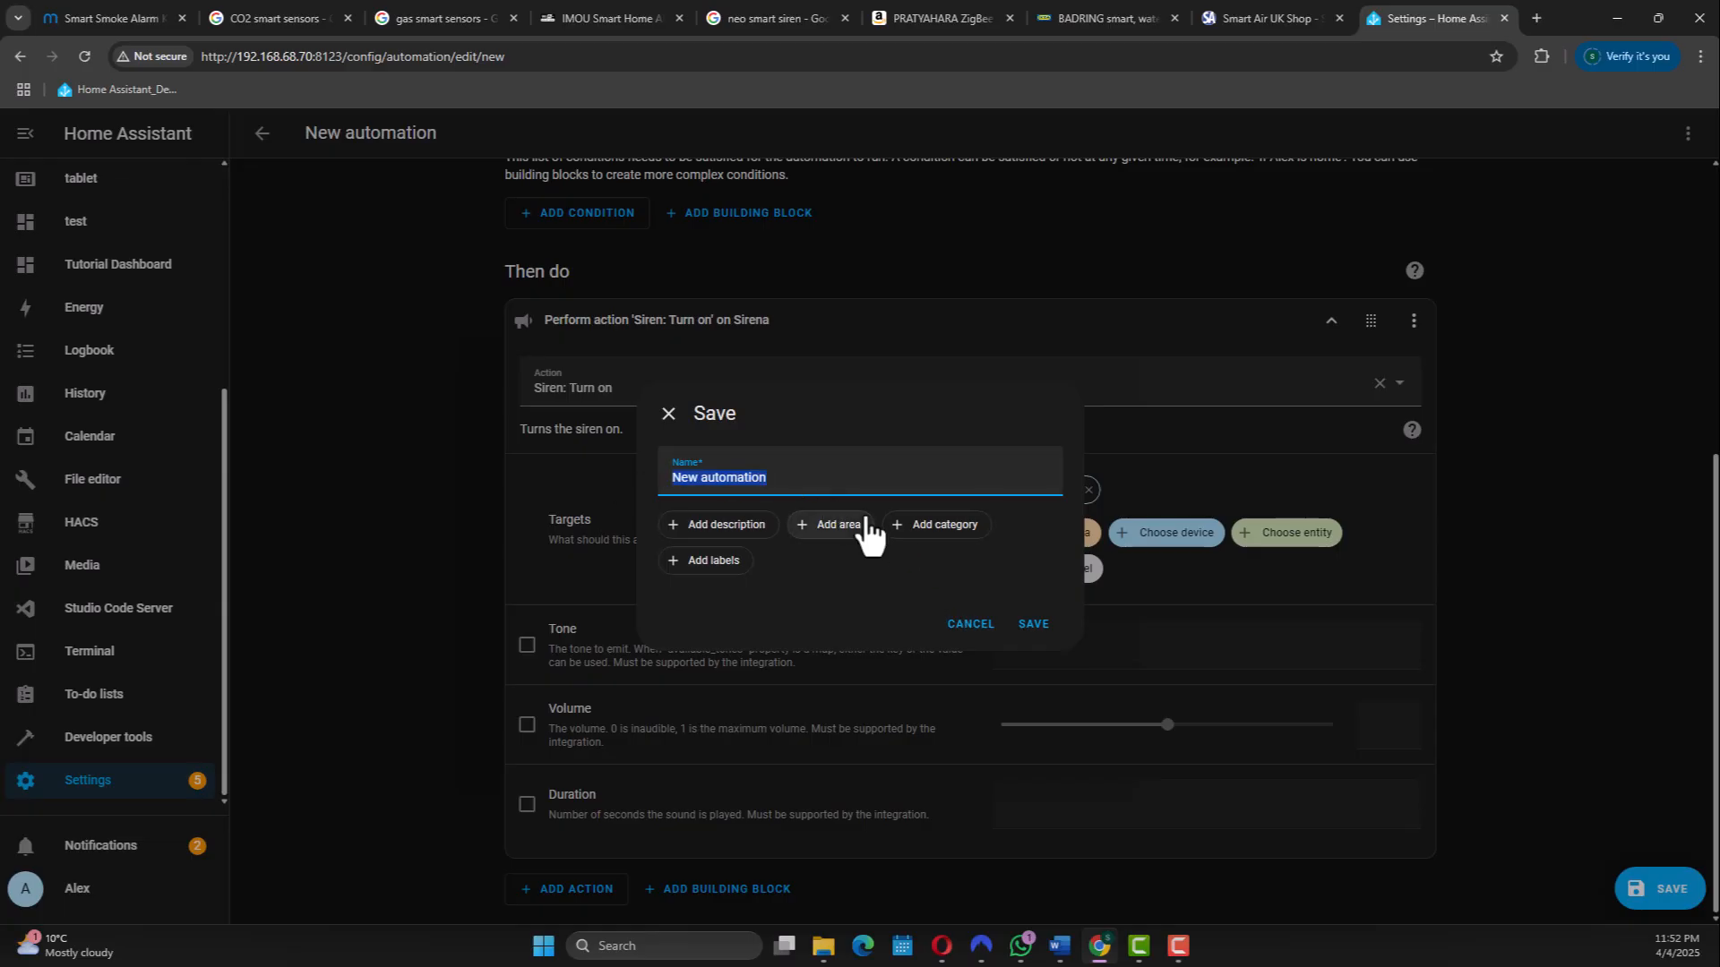
{"action": "type", "text": "Smoke AL"}
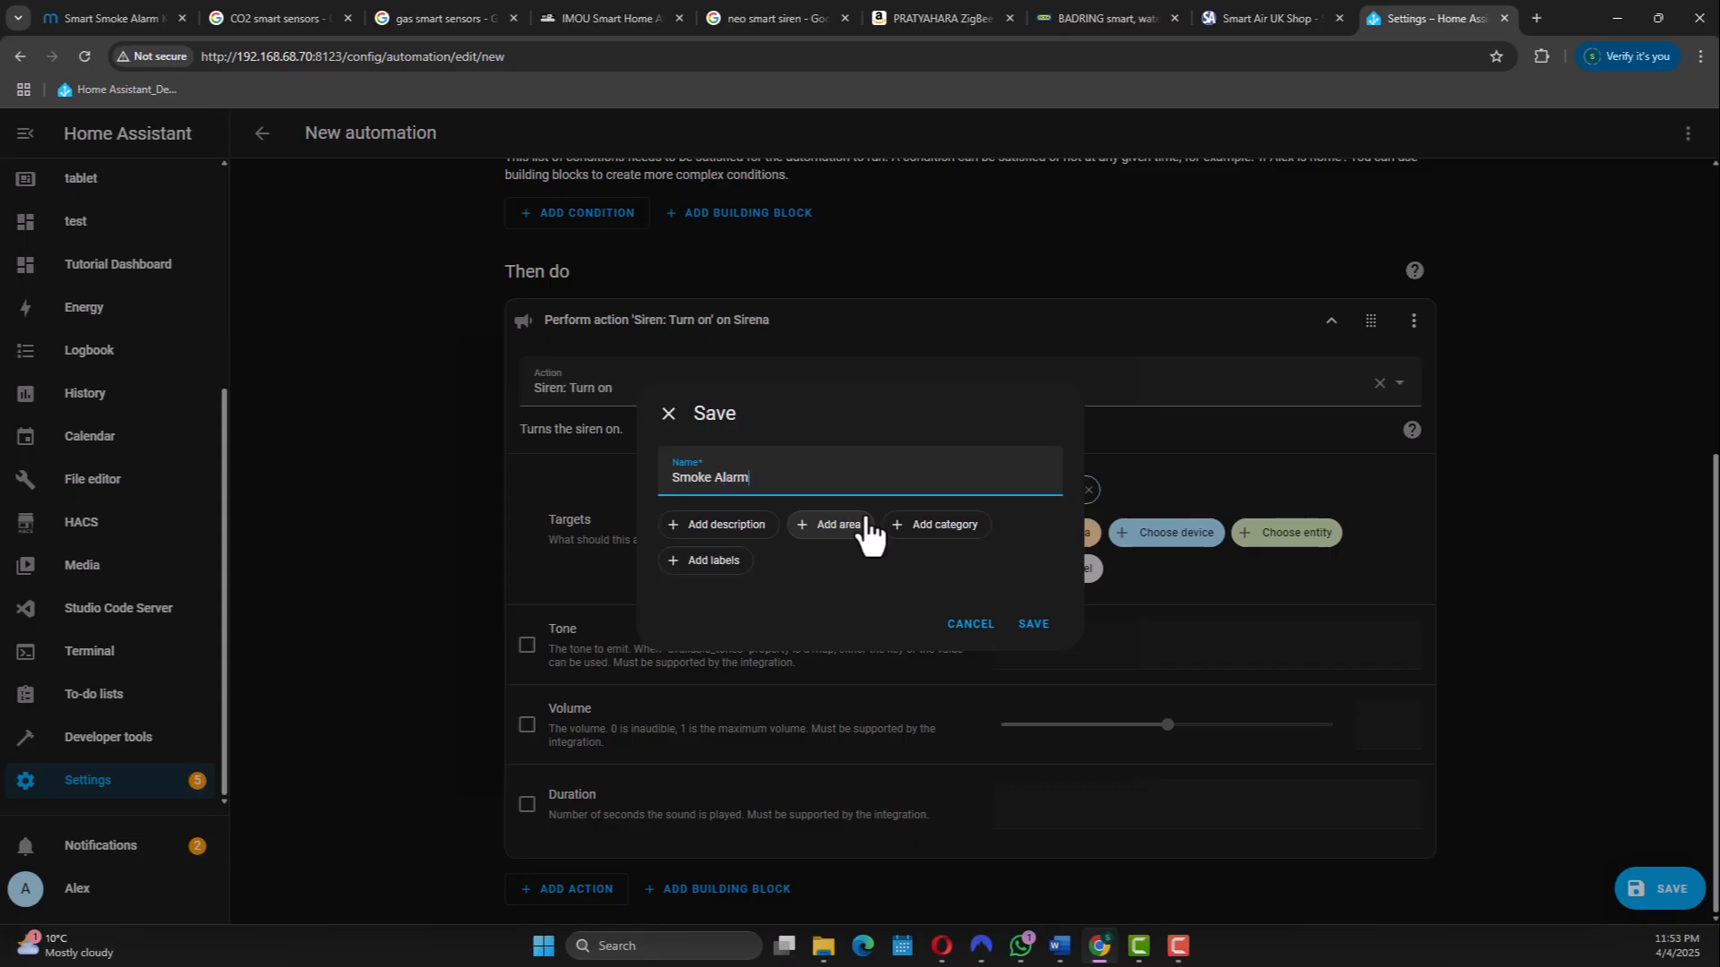
{"action": "left_click", "coordinate": [1032, 624]}
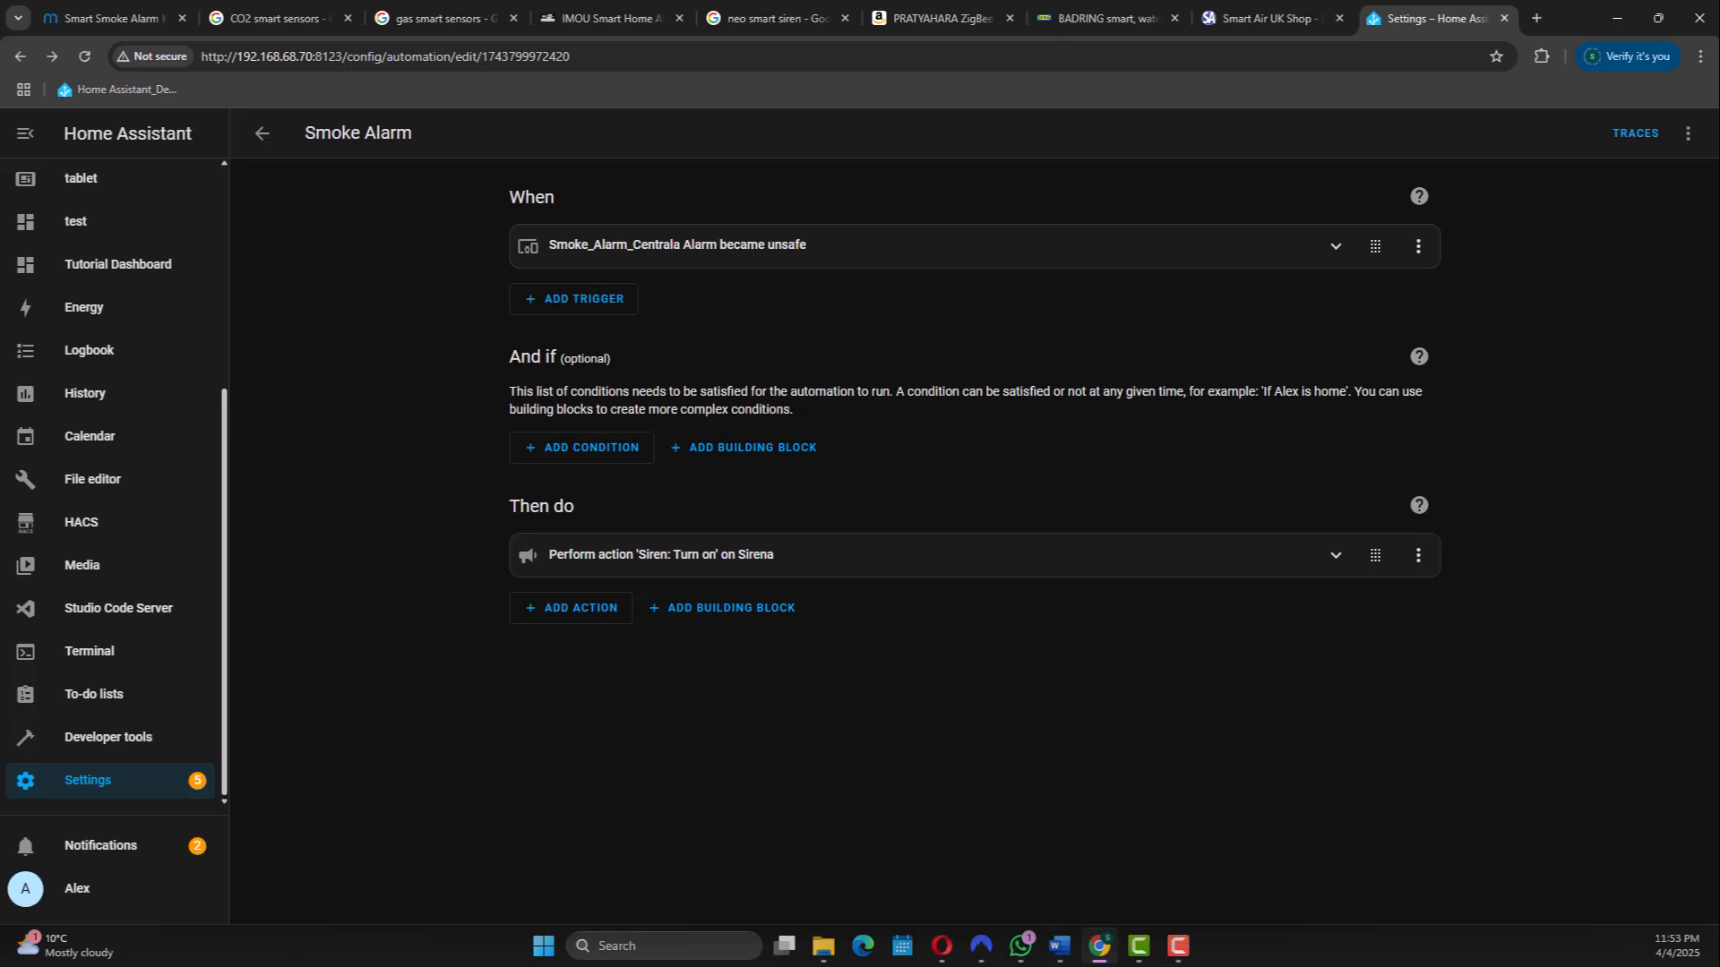
{"action": "left_click", "coordinate": [609, 18]}
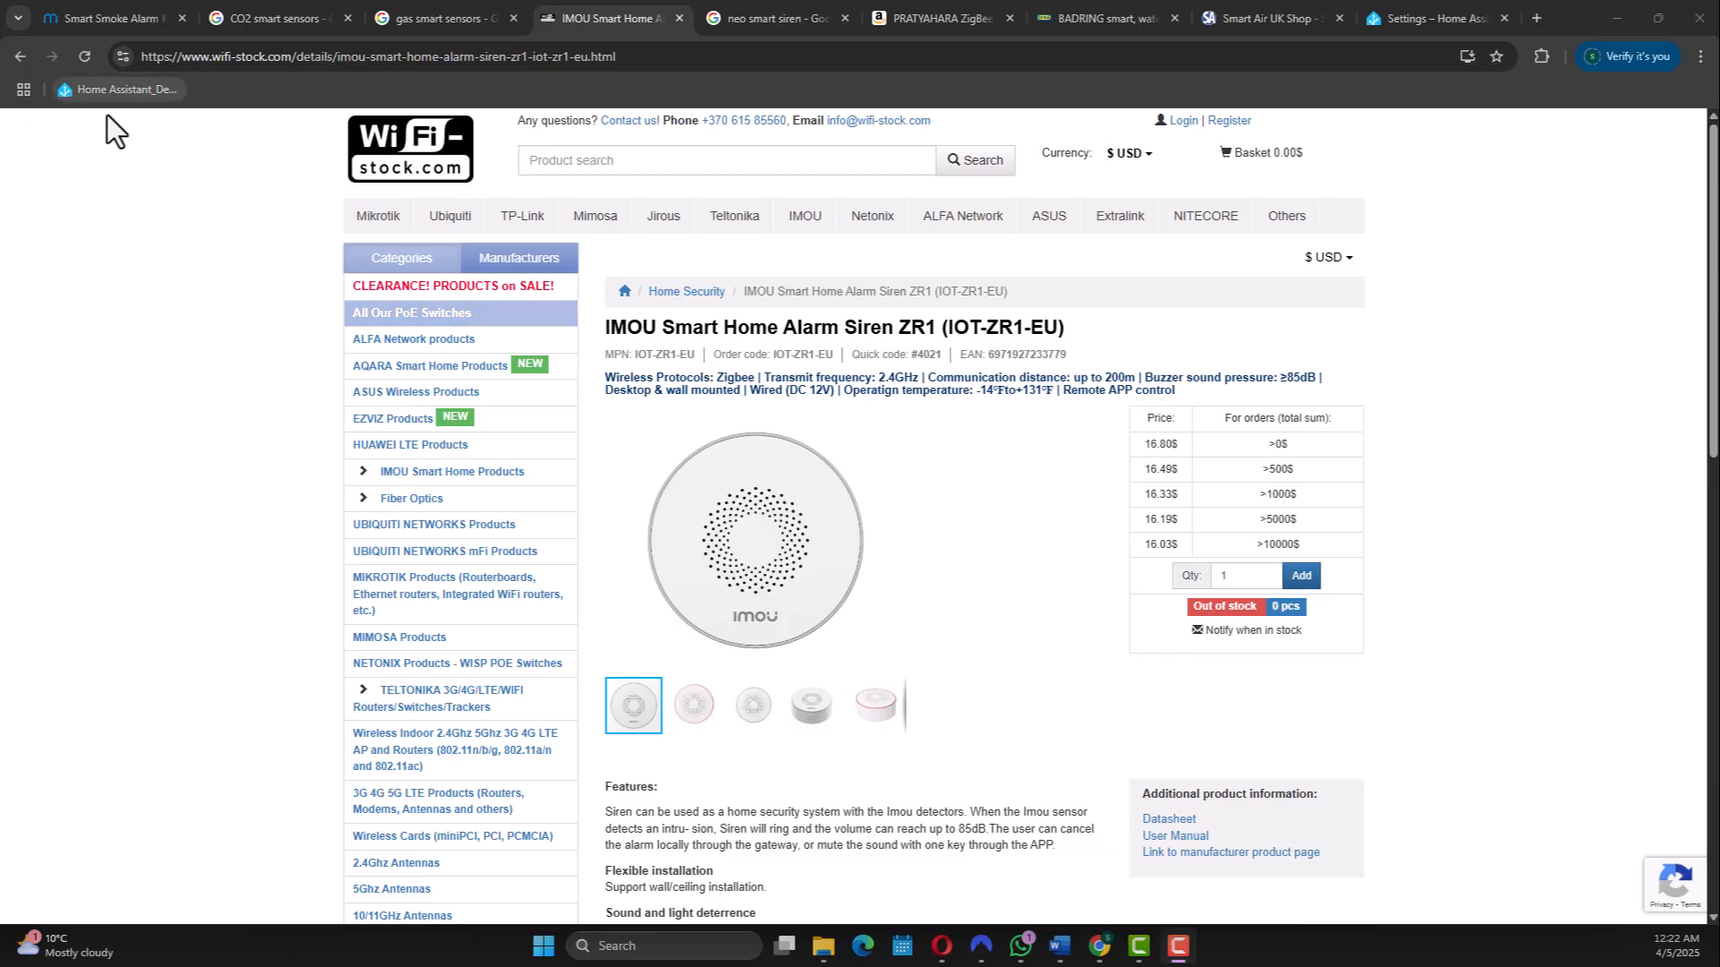
Browse the neo smart siren and CO2 smart sensors image results tabs.
{"action": "left_click", "coordinate": [774, 18]}
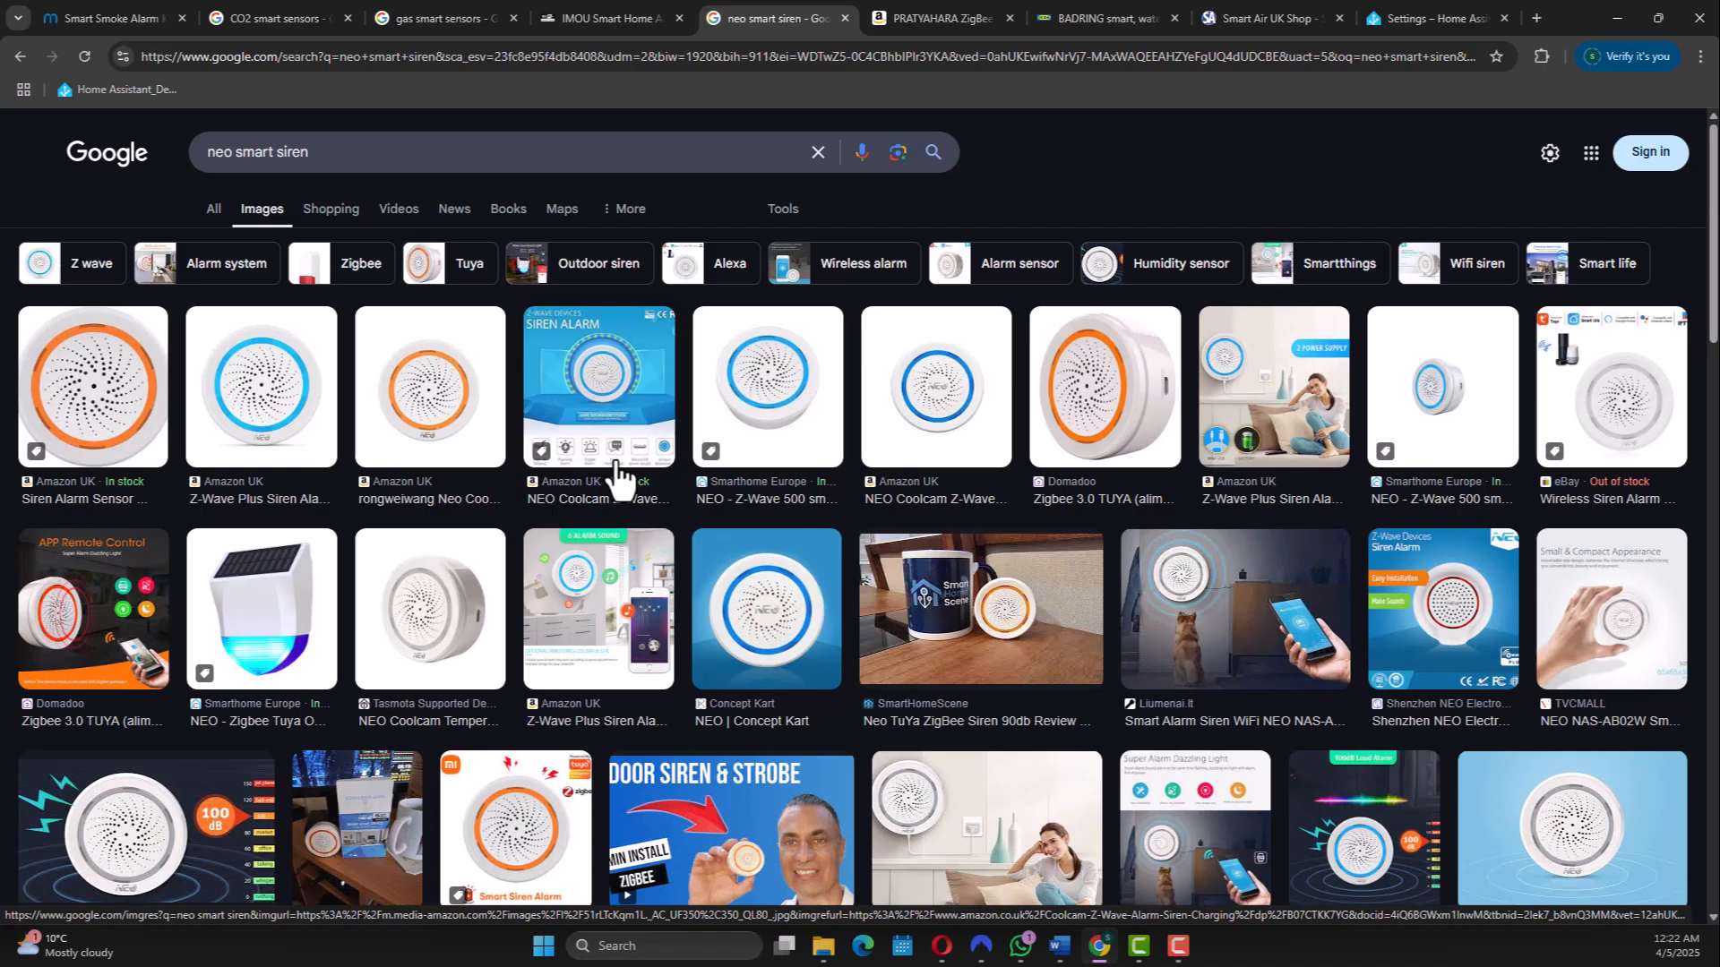
{"action": "left_click", "coordinate": [273, 18]}
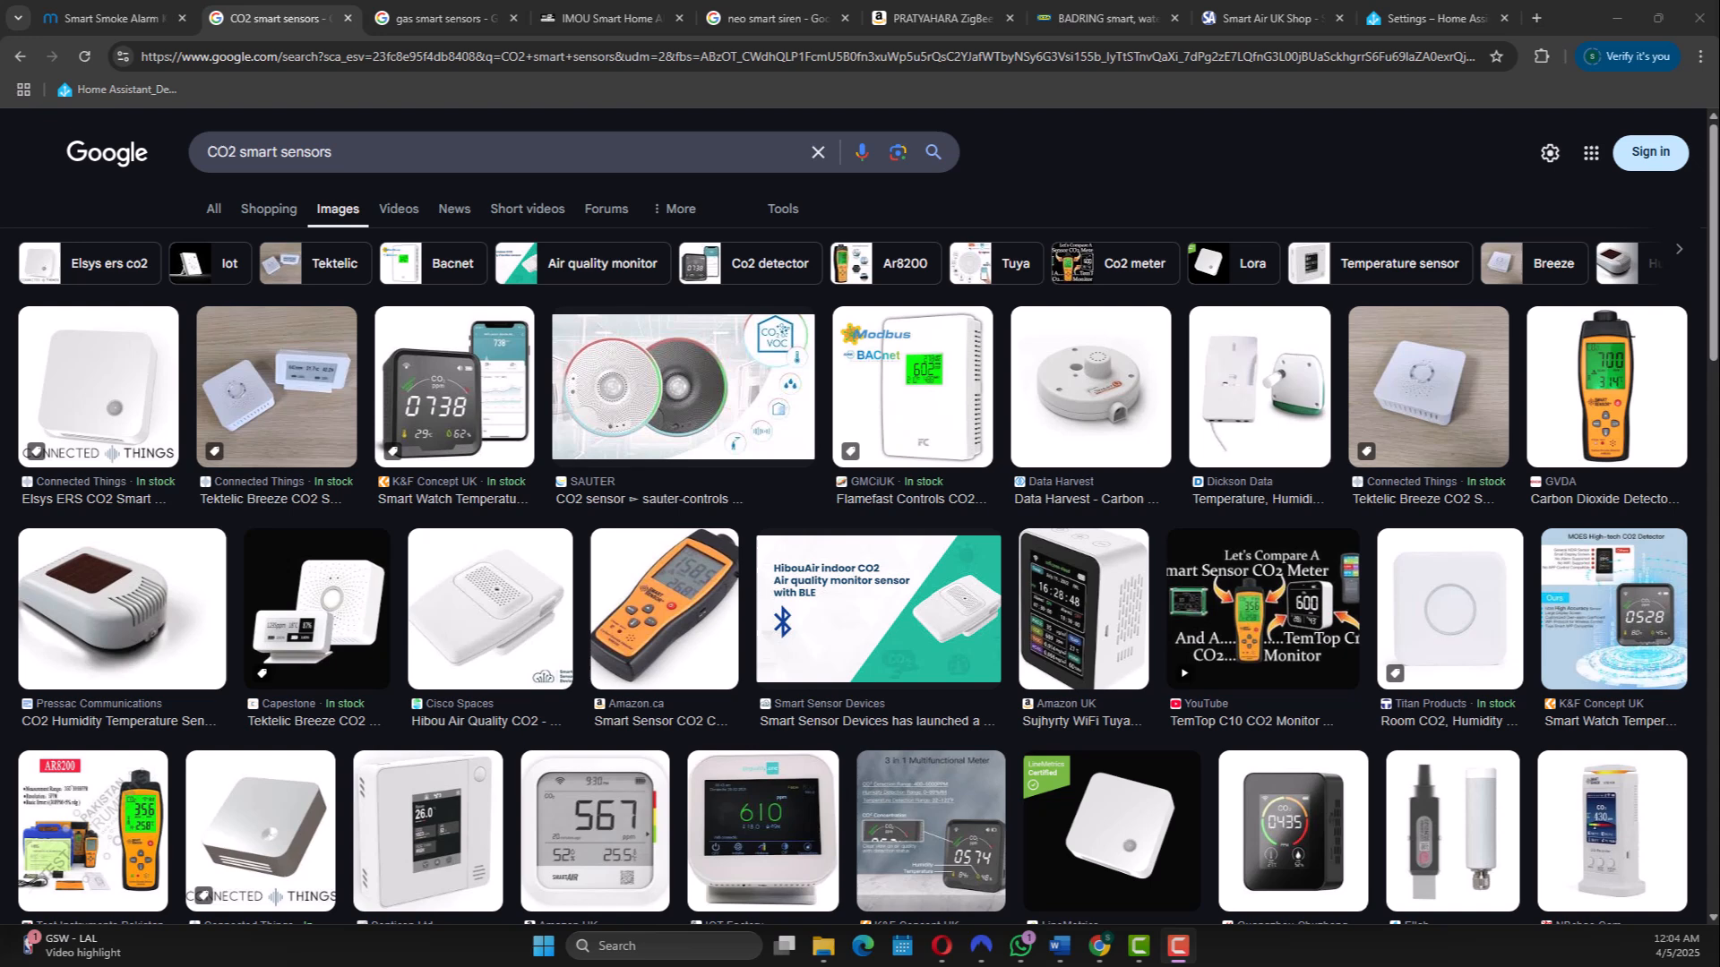
Switch to the IKEA BADRING smart water leakage sensor product page.
{"action": "left_click", "coordinate": [1102, 18]}
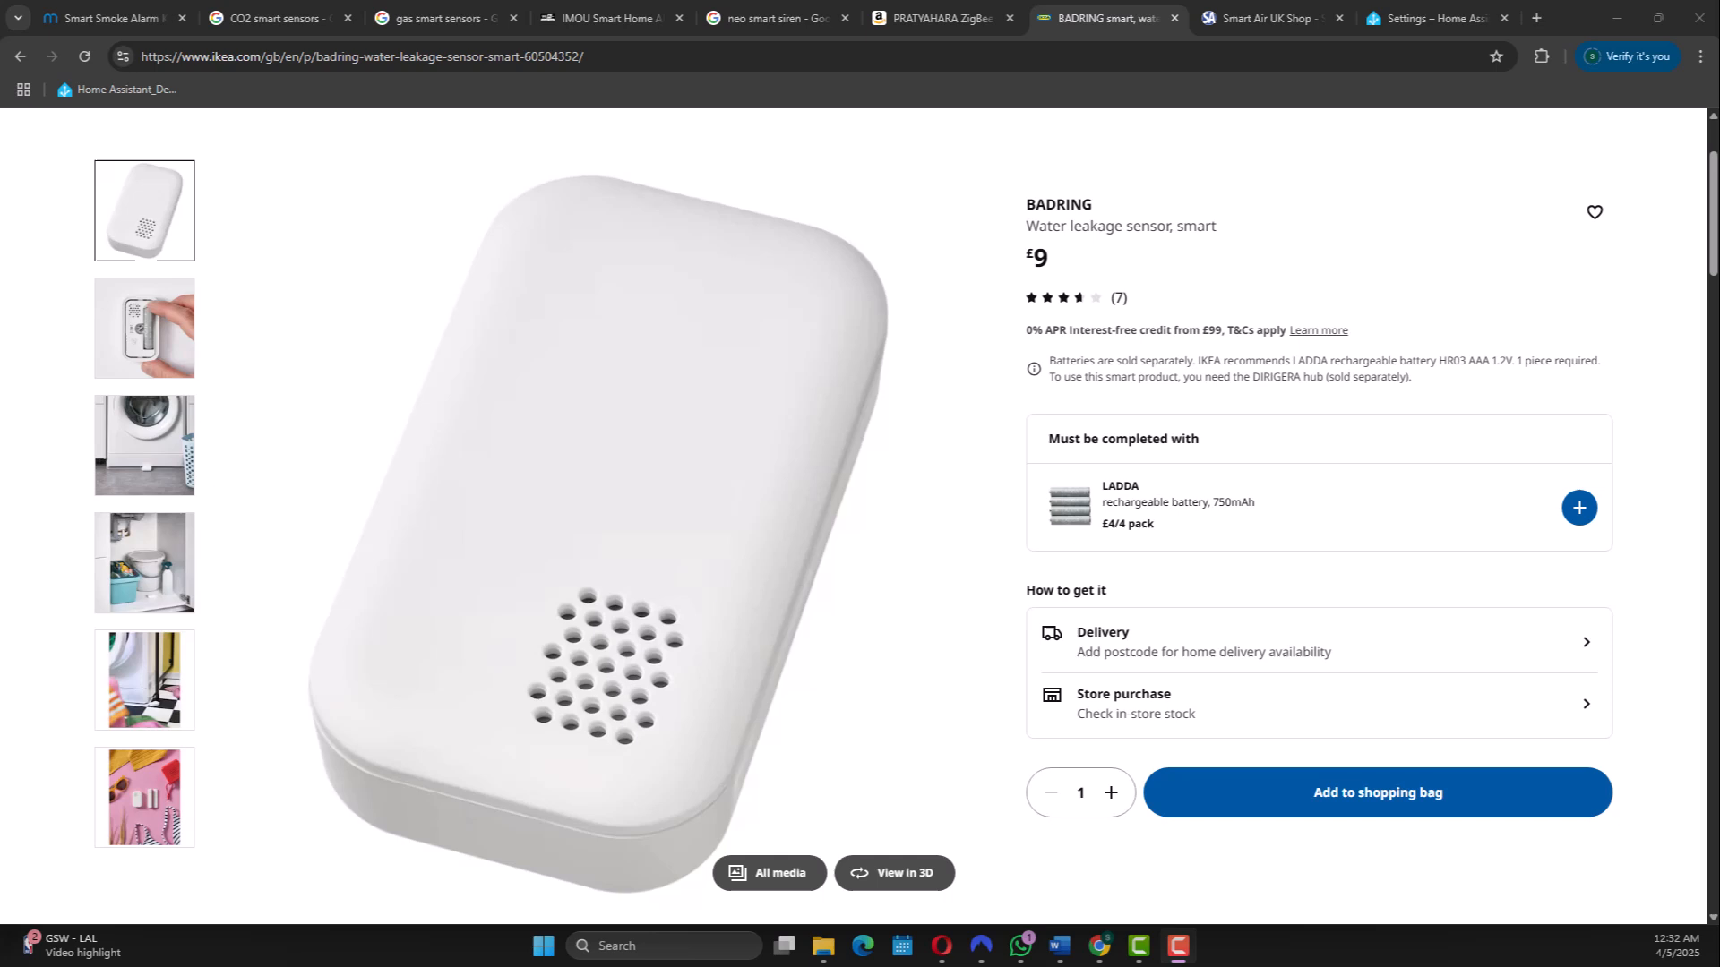
Move on to the Reolink camera image results tab.
{"action": "left_click", "coordinate": [1269, 18]}
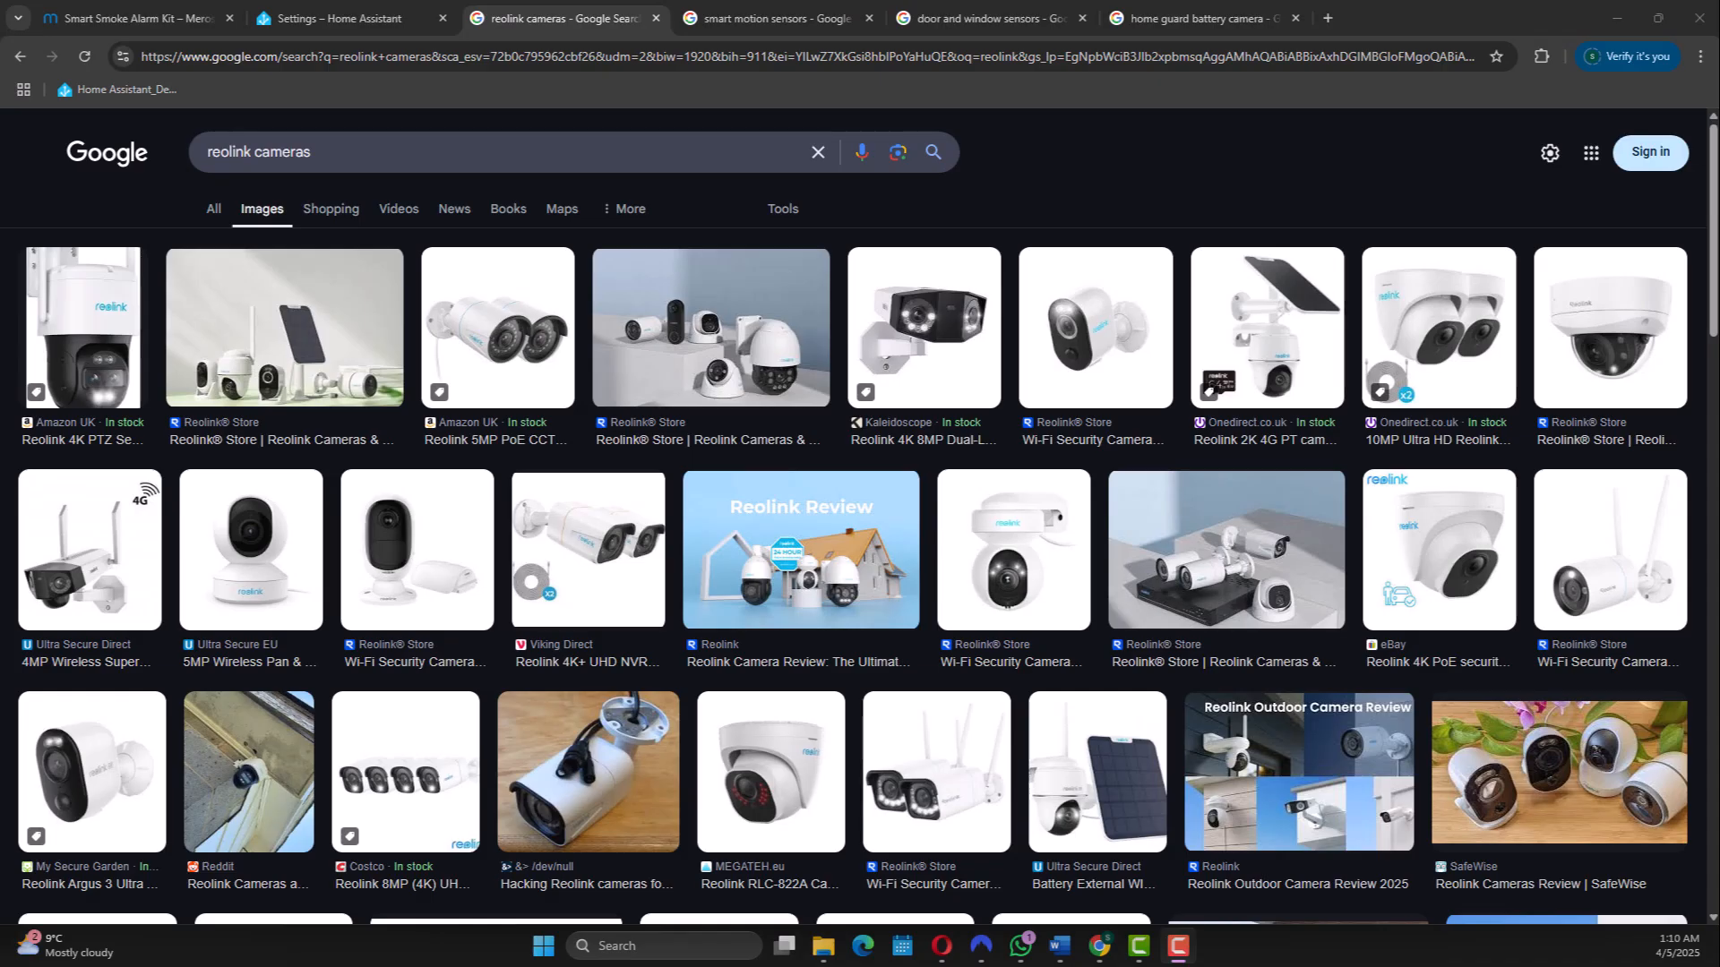
{"action": "mouse_move", "coordinate": [292, 65]}
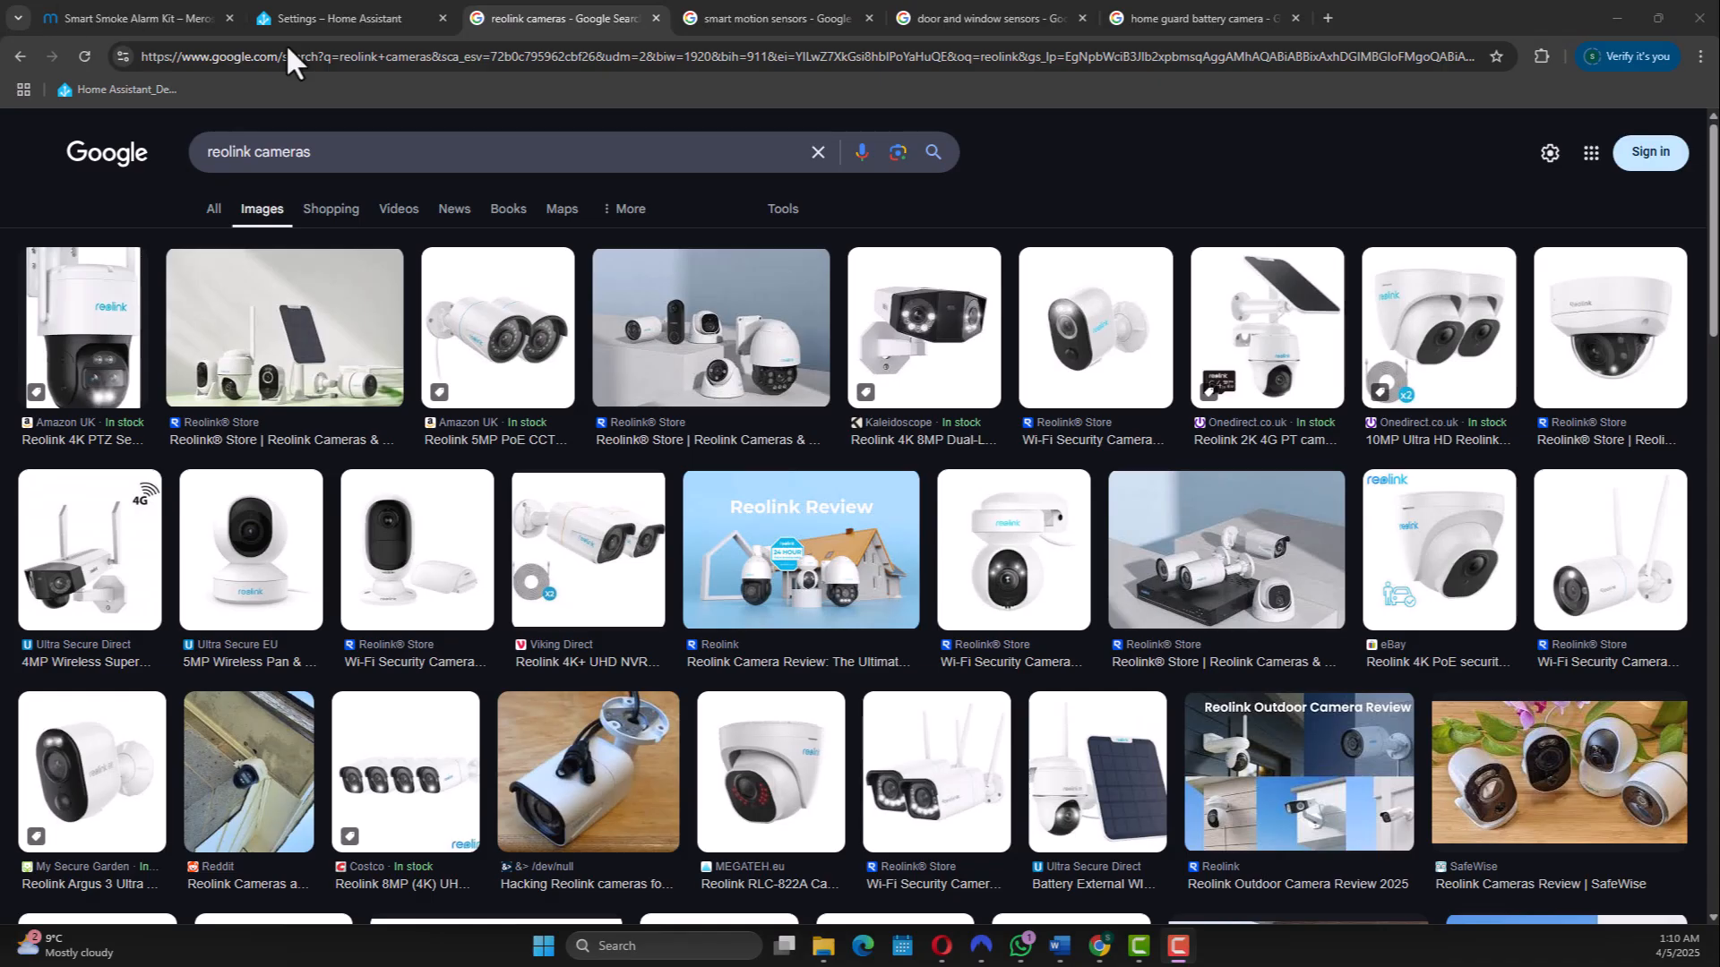
Browse the smart motion sensors and home guard battery camera image results.
{"action": "left_click", "coordinate": [769, 18]}
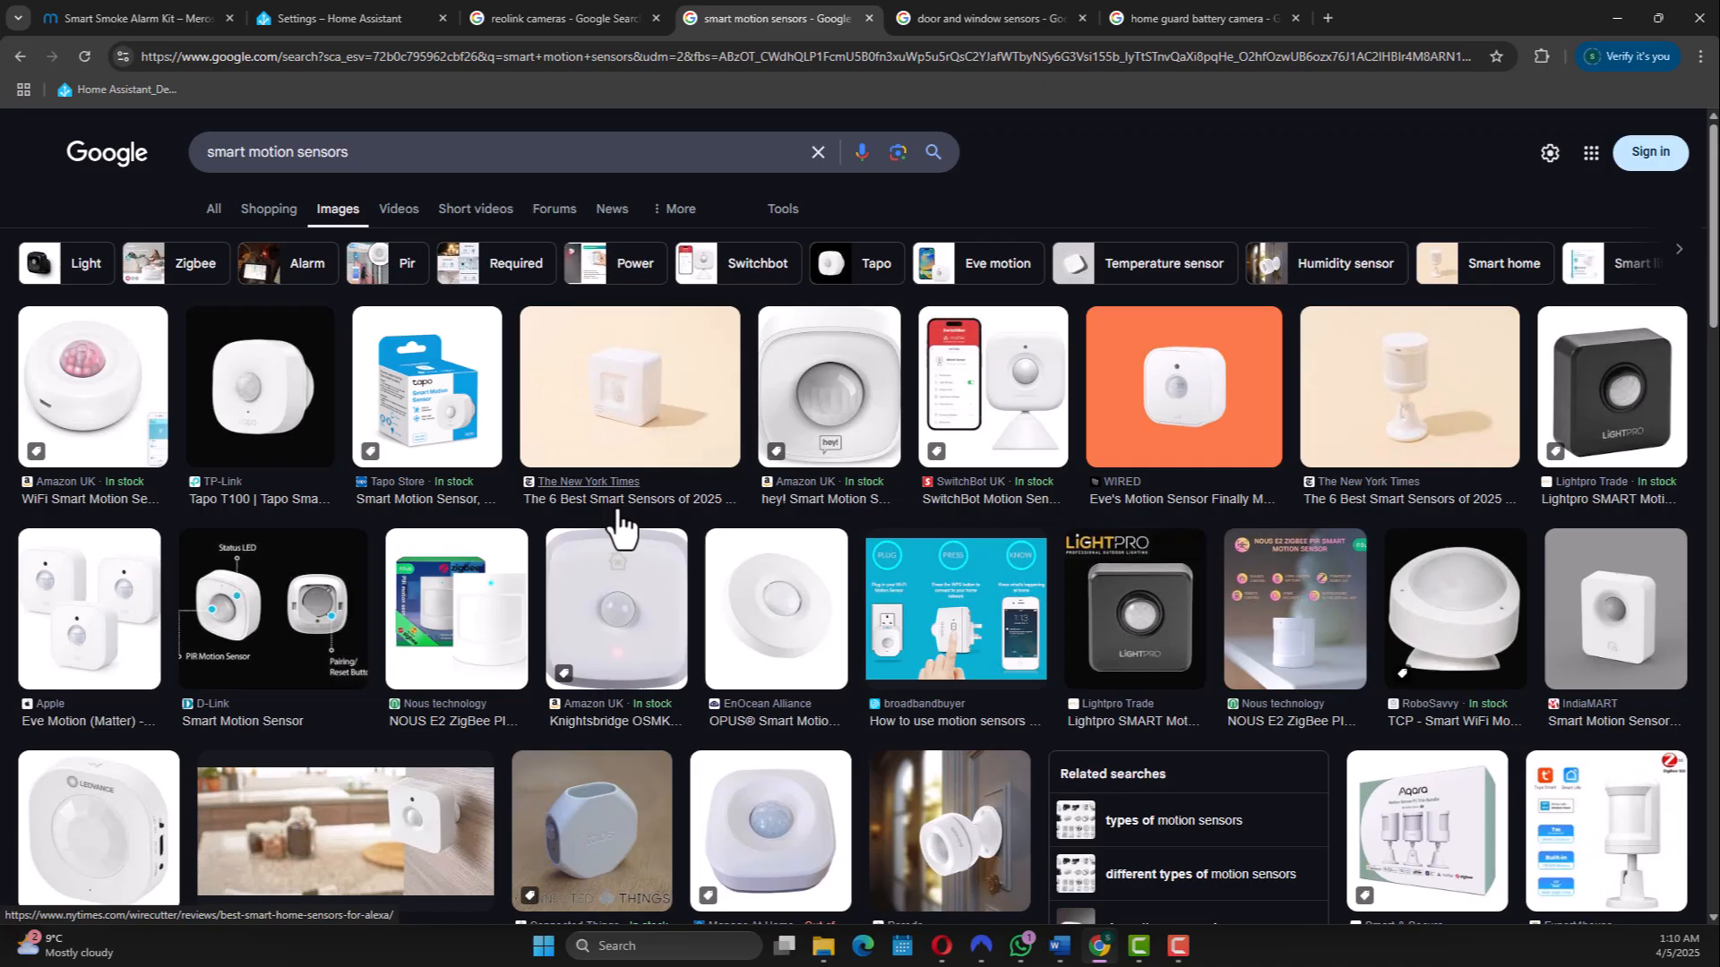
{"action": "left_click", "coordinate": [1195, 18]}
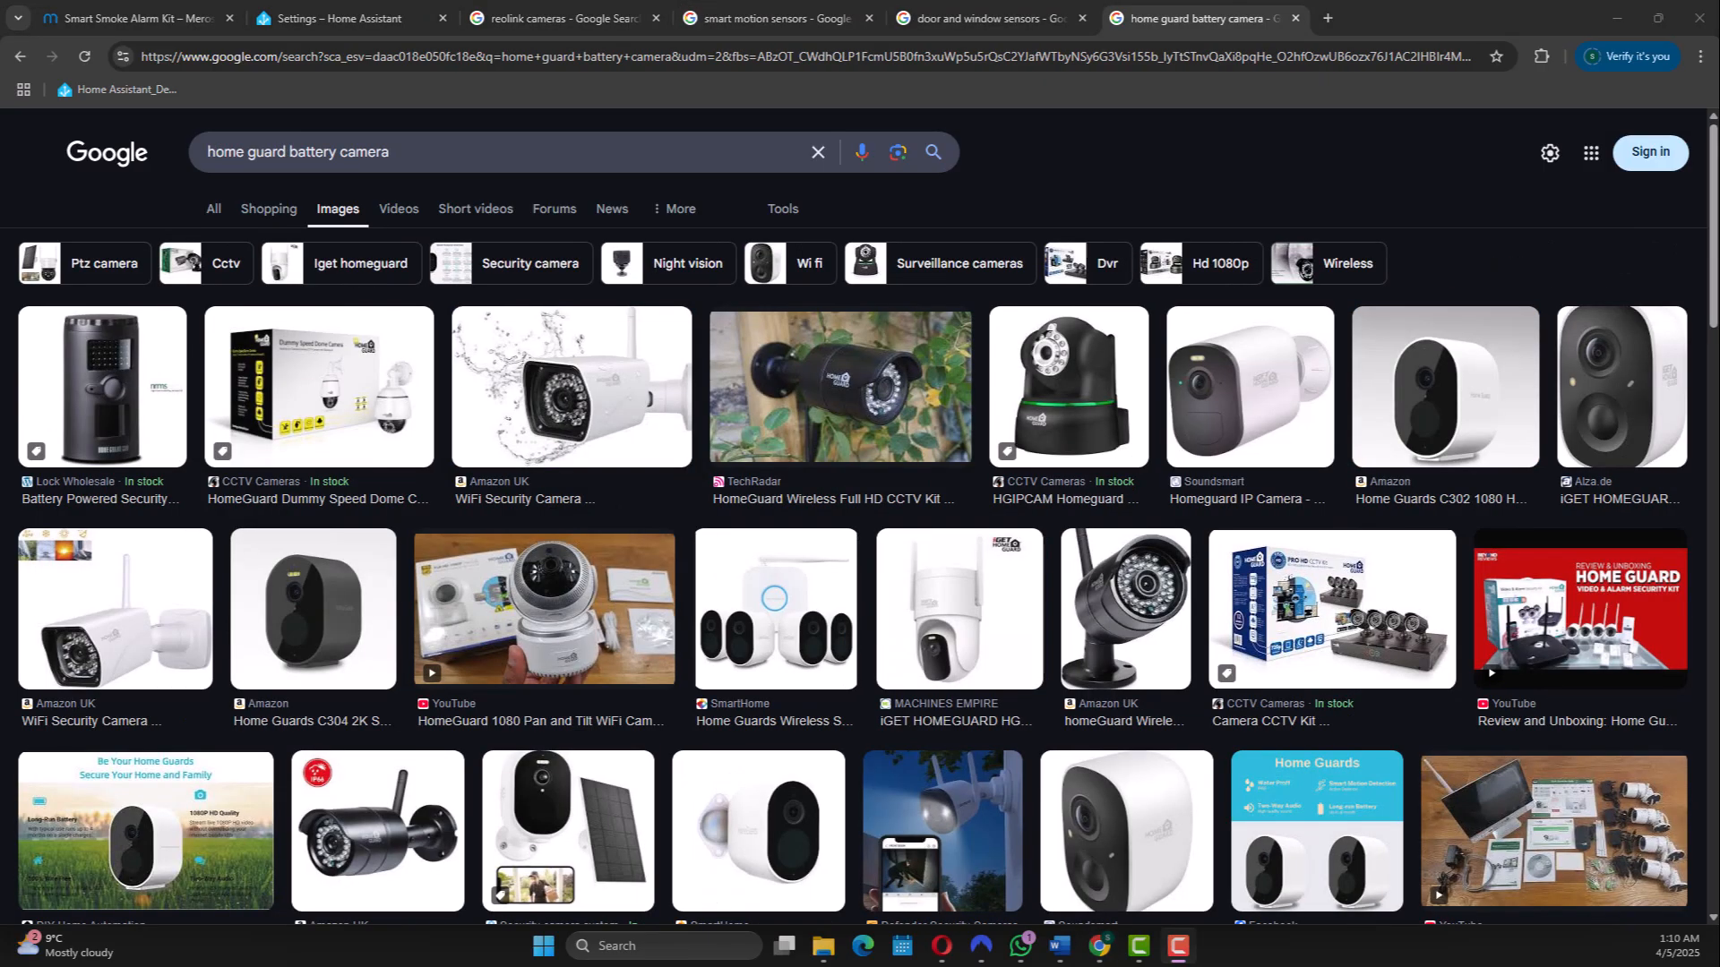